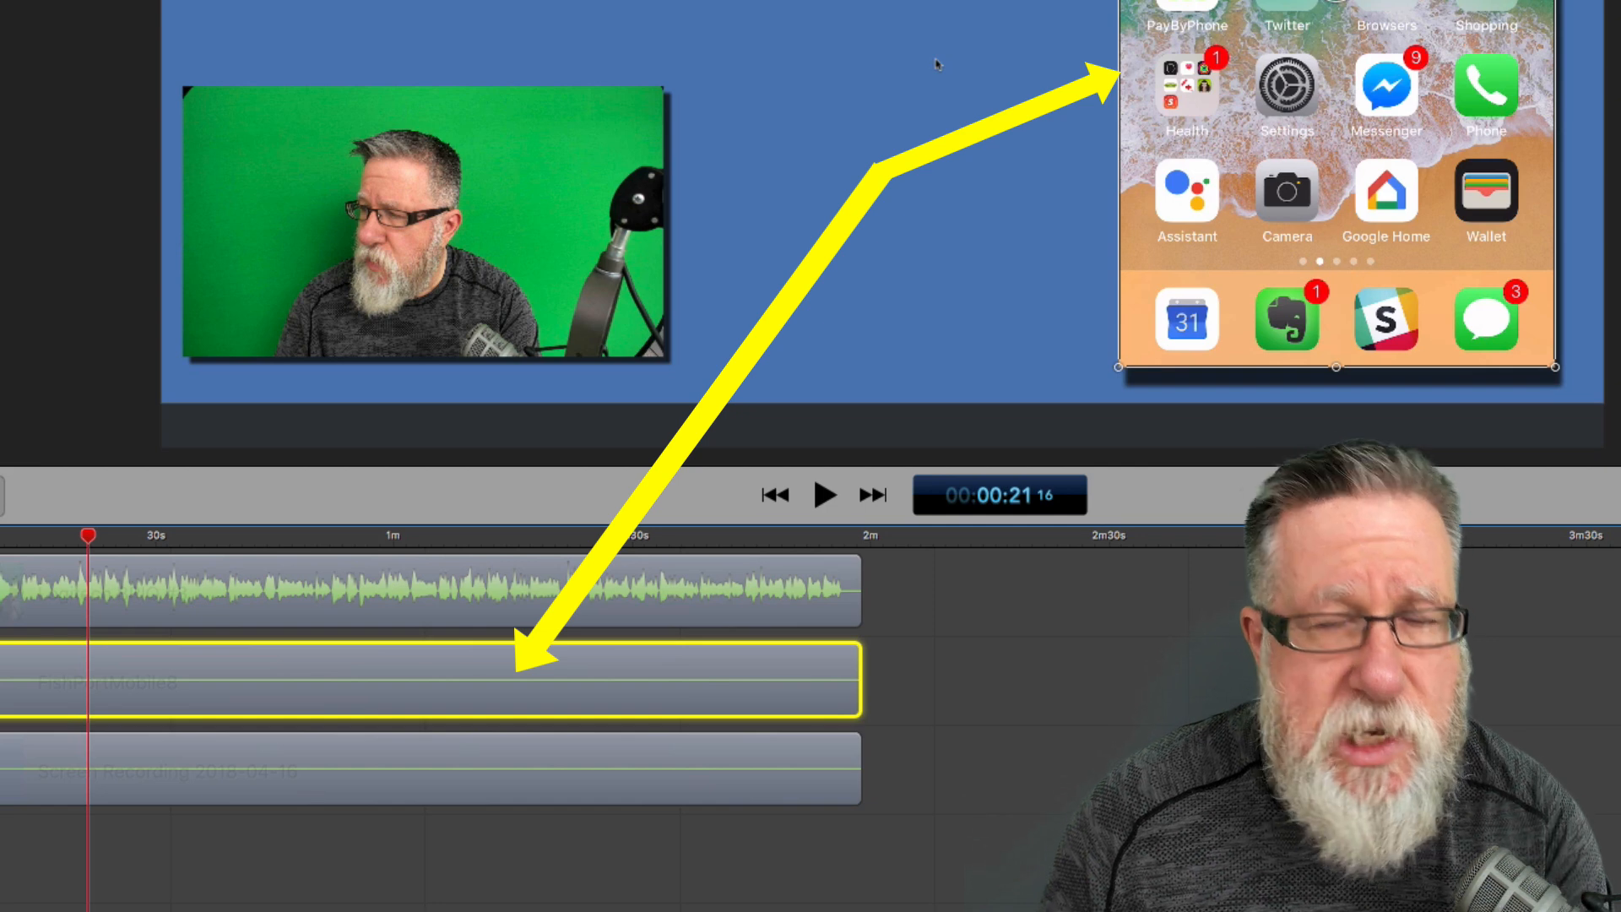
{"action": "mouse_move", "coordinate": [1378, 37]}
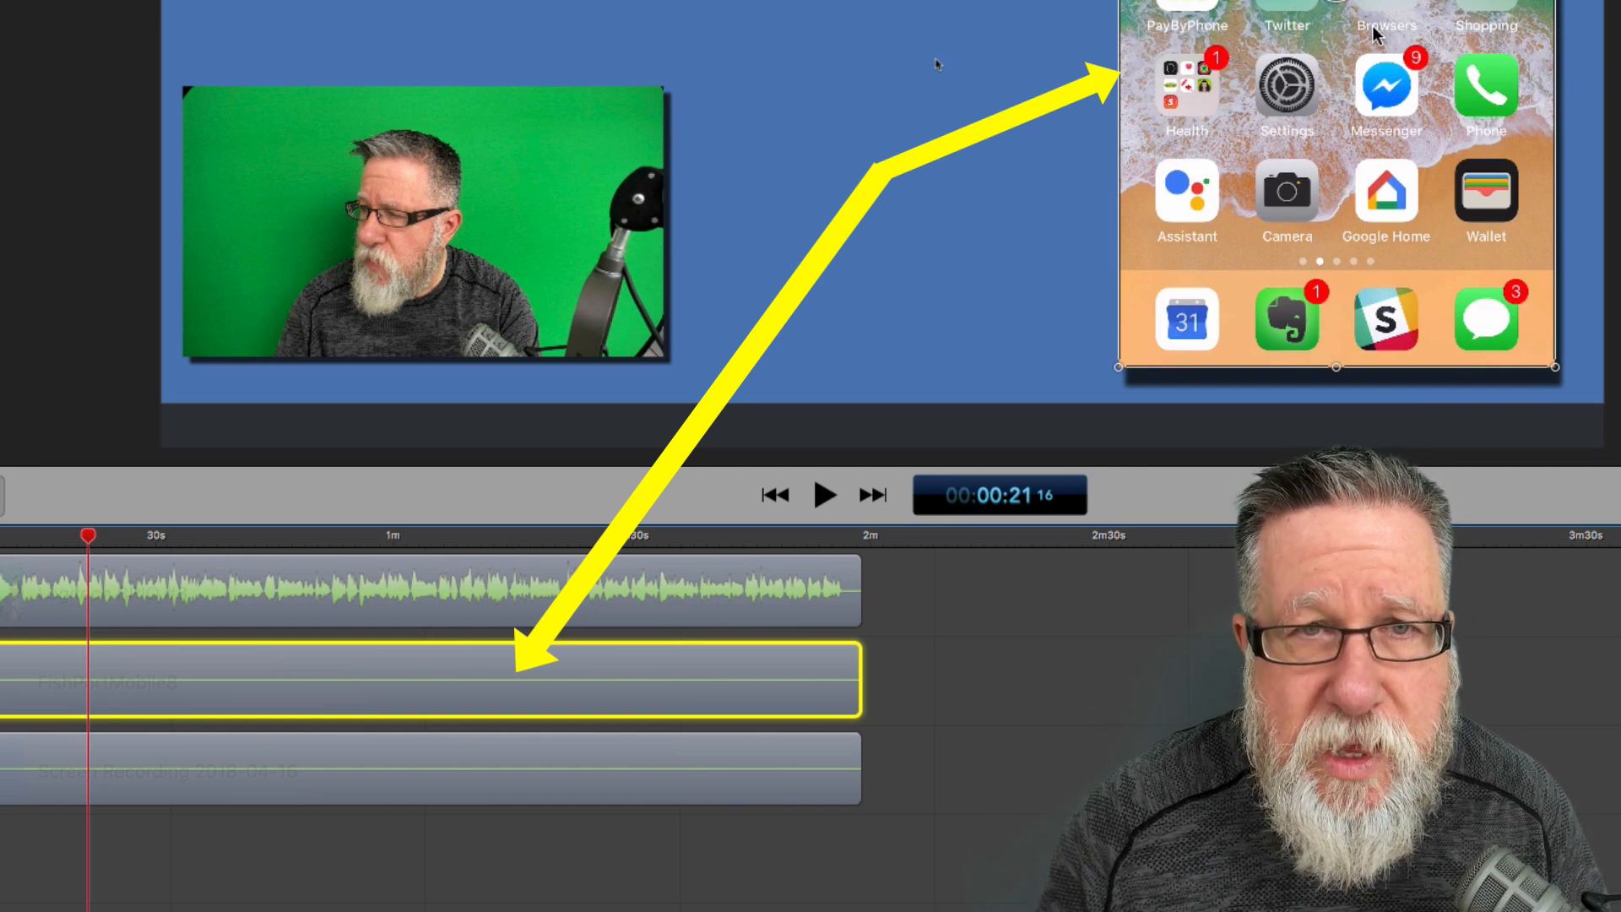
{"action": "mouse_move", "coordinate": [910, 673]}
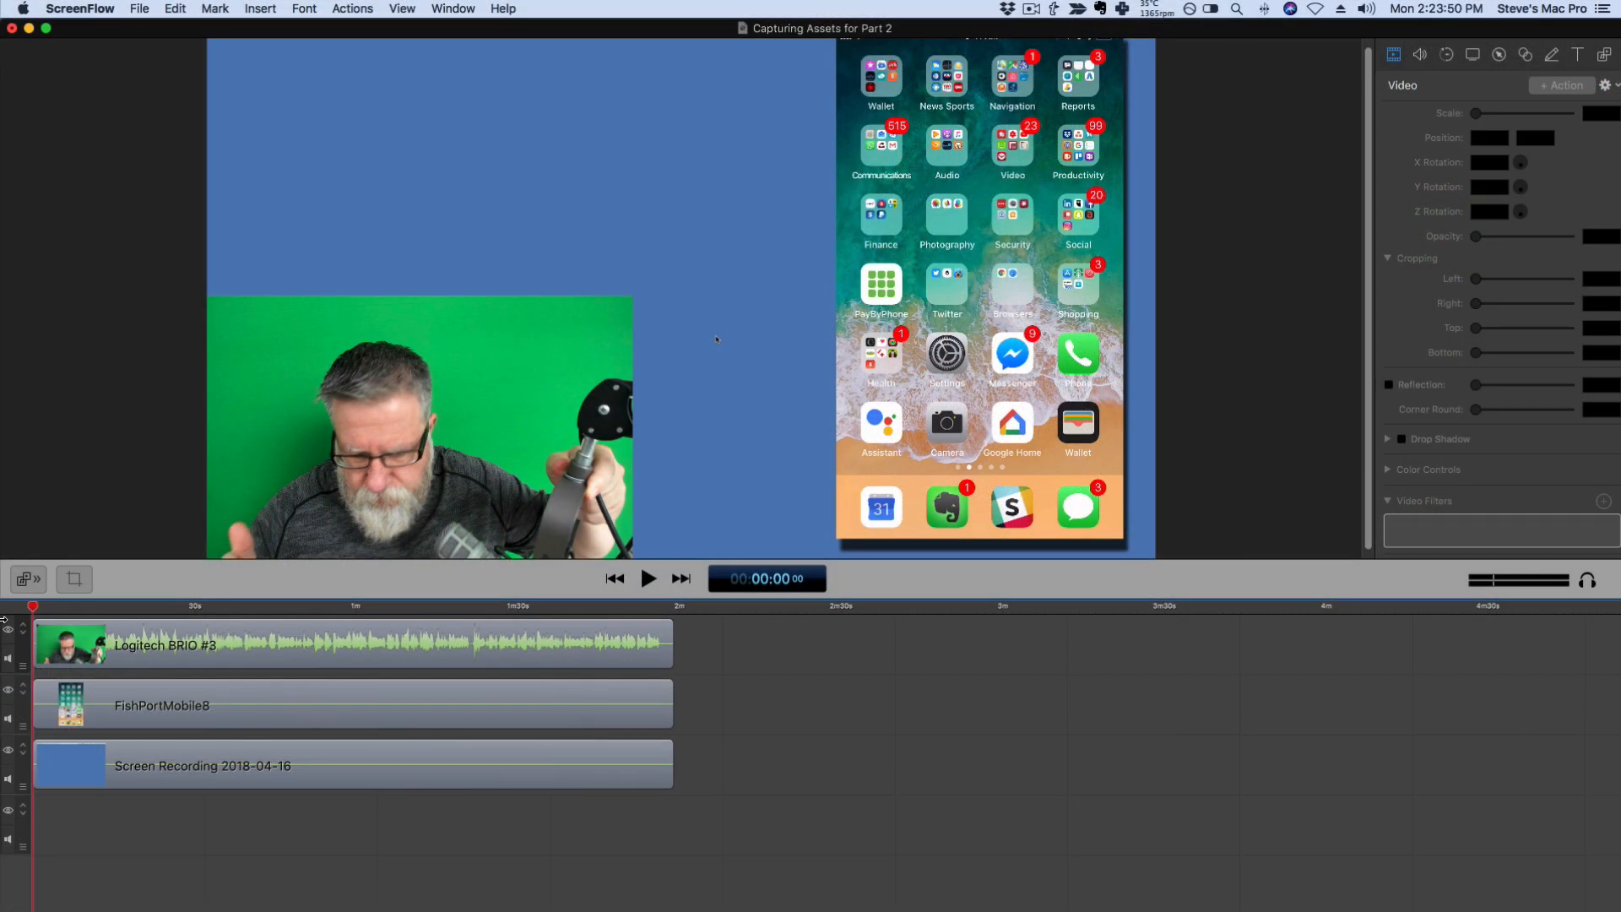
Step: Play the project from the start to preview the webcam, phone and screen footage together
{"action": "left_click", "coordinate": [648, 577]}
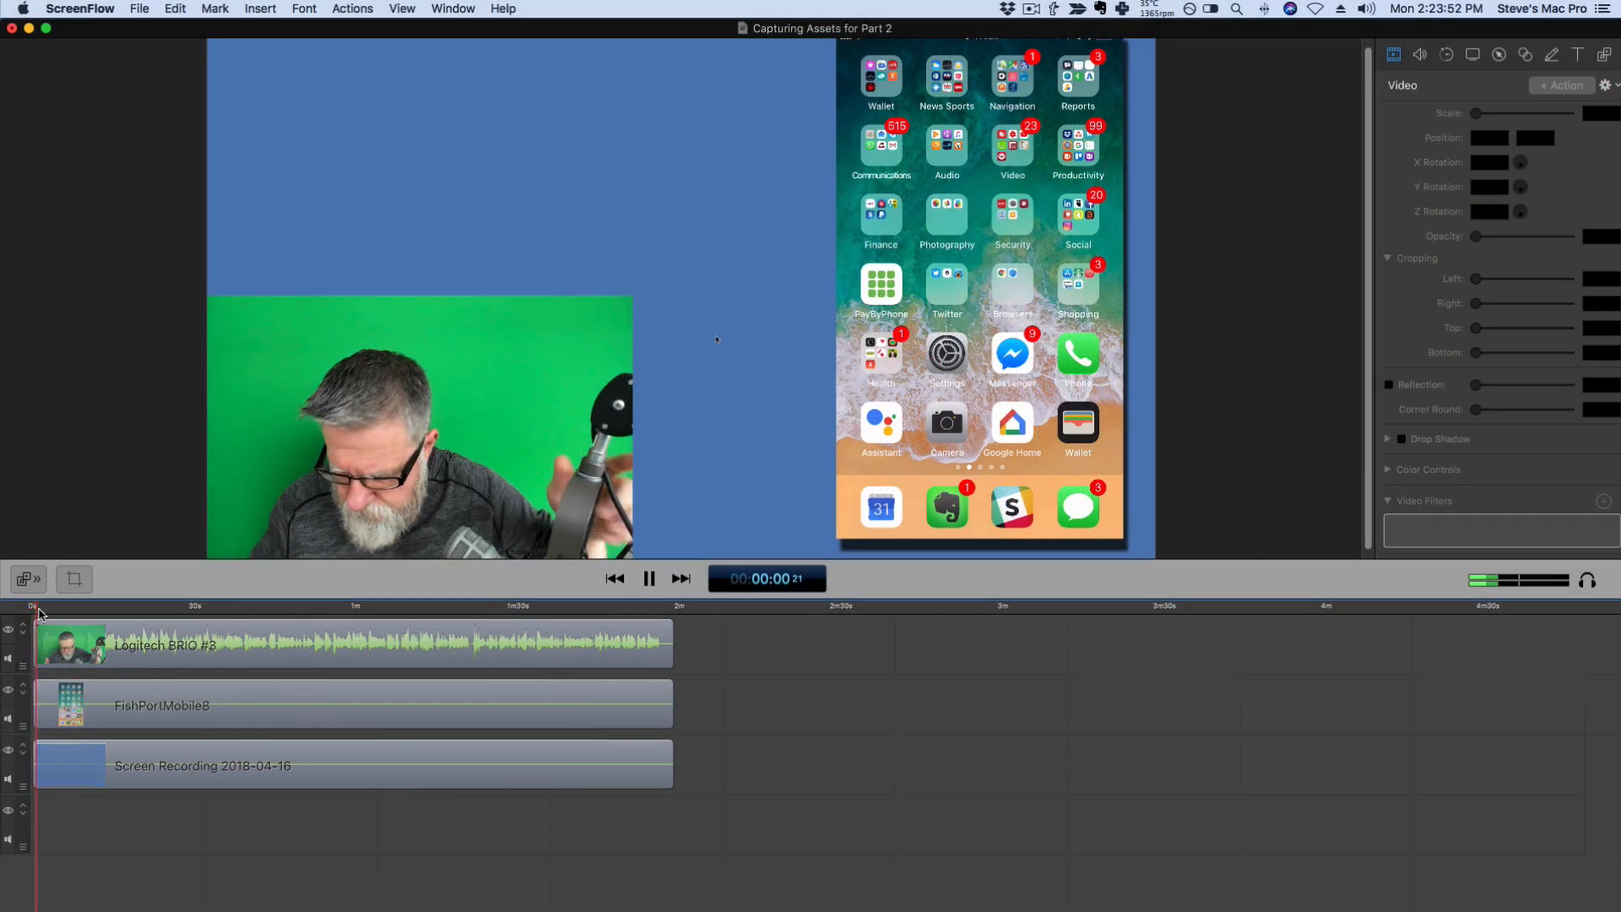
{"action": "left_click", "coordinate": [648, 578]}
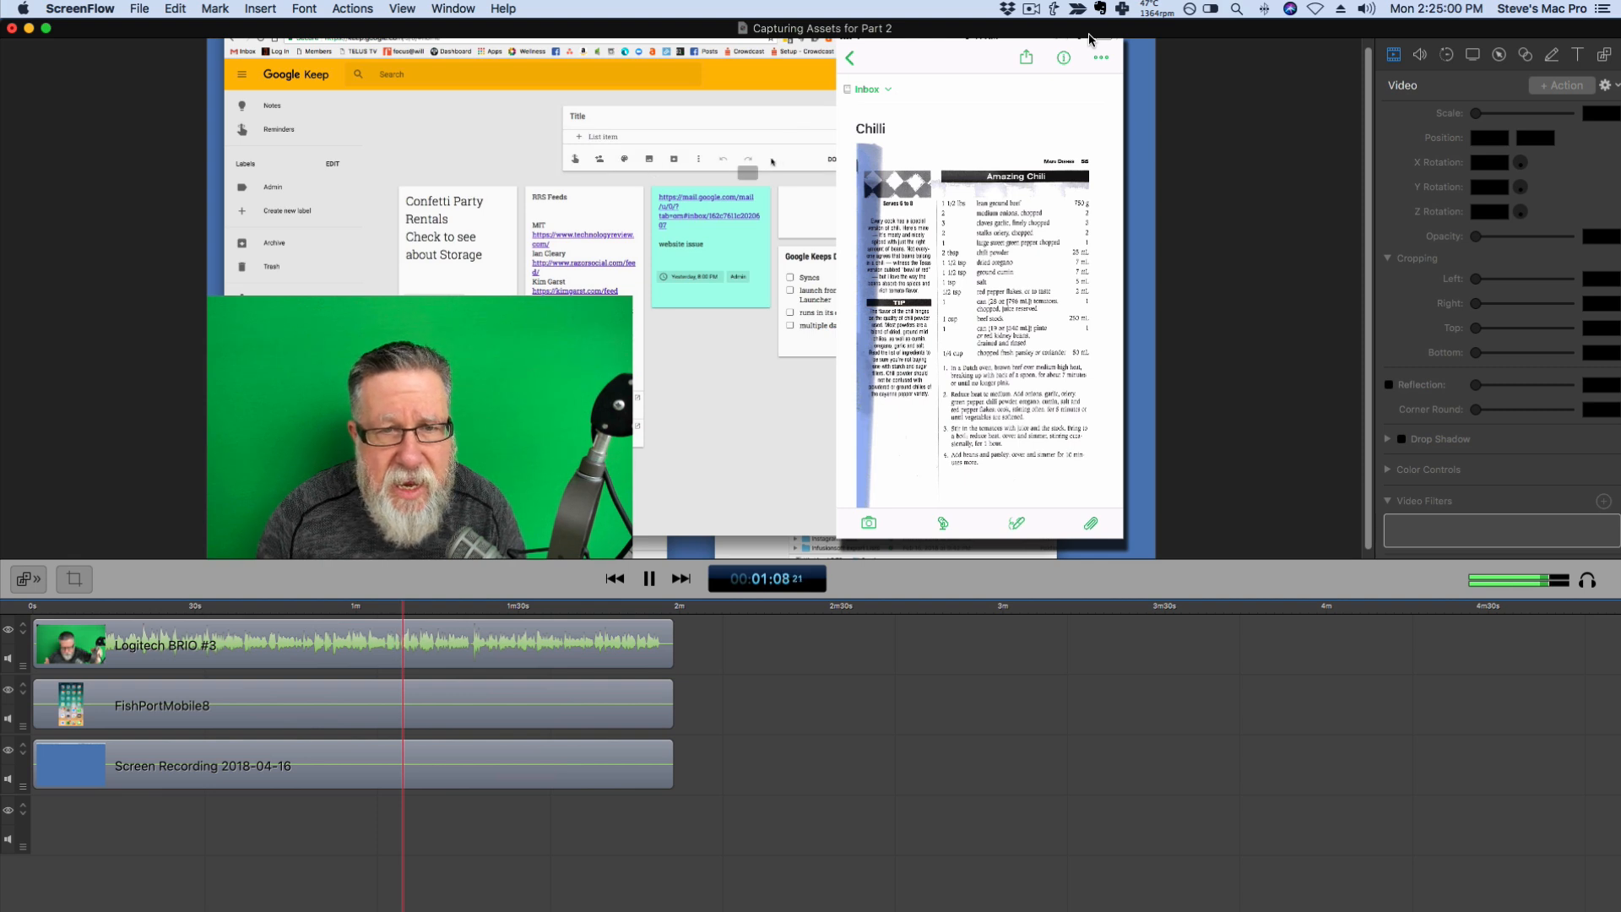
{"action": "left_click", "coordinate": [699, 158]}
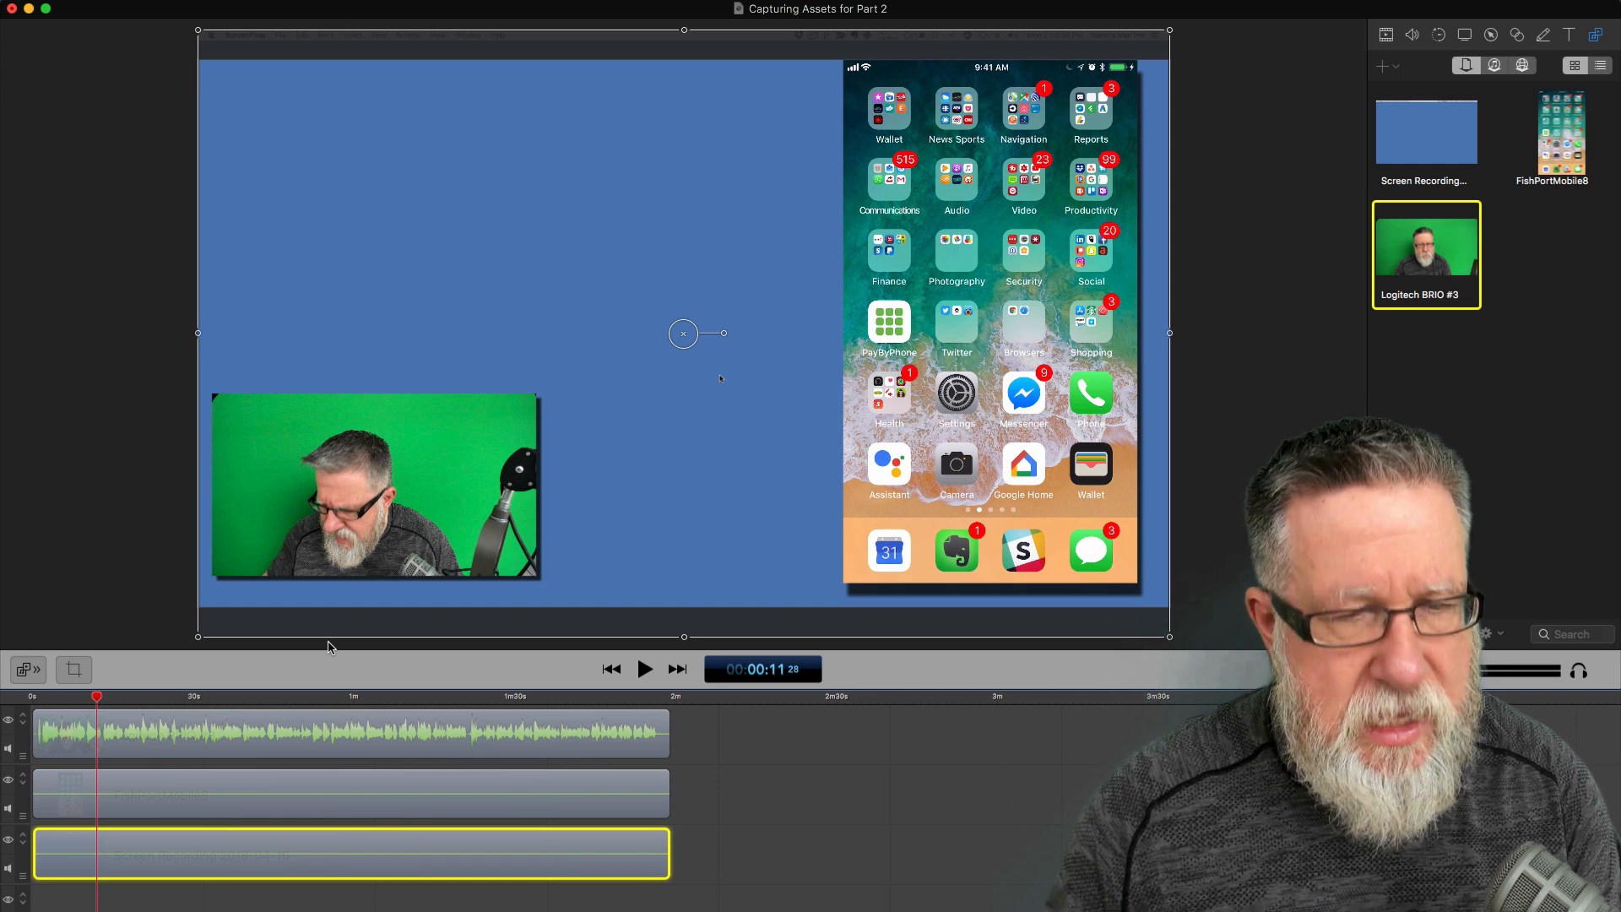
{"action": "mouse_move", "coordinate": [760, 487]}
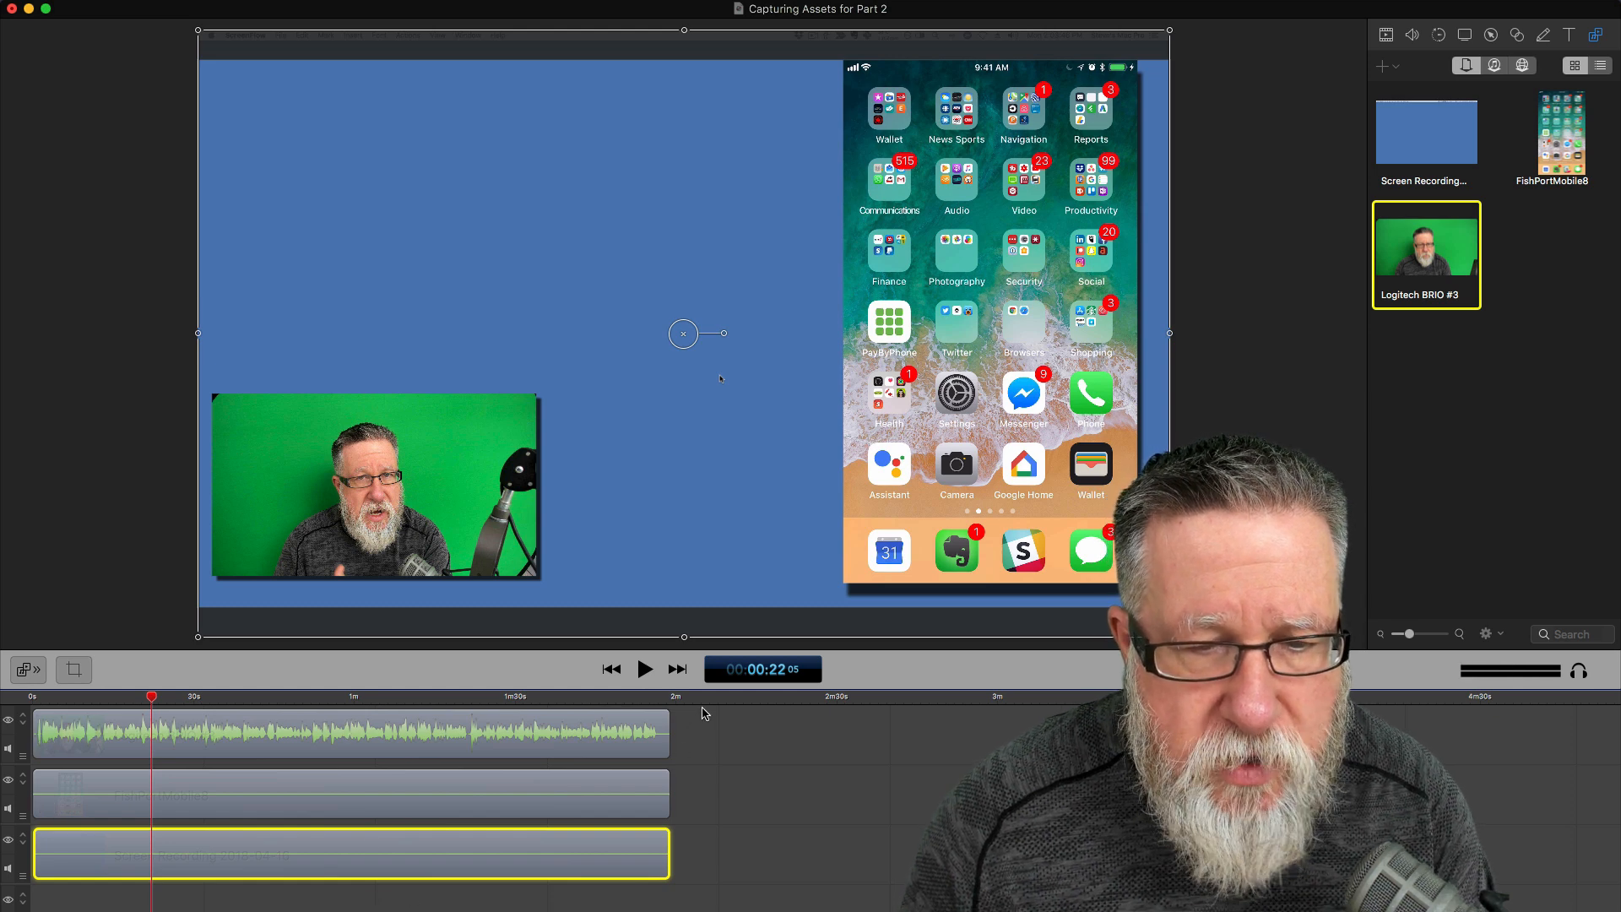
{"action": "mouse_move", "coordinate": [710, 814]}
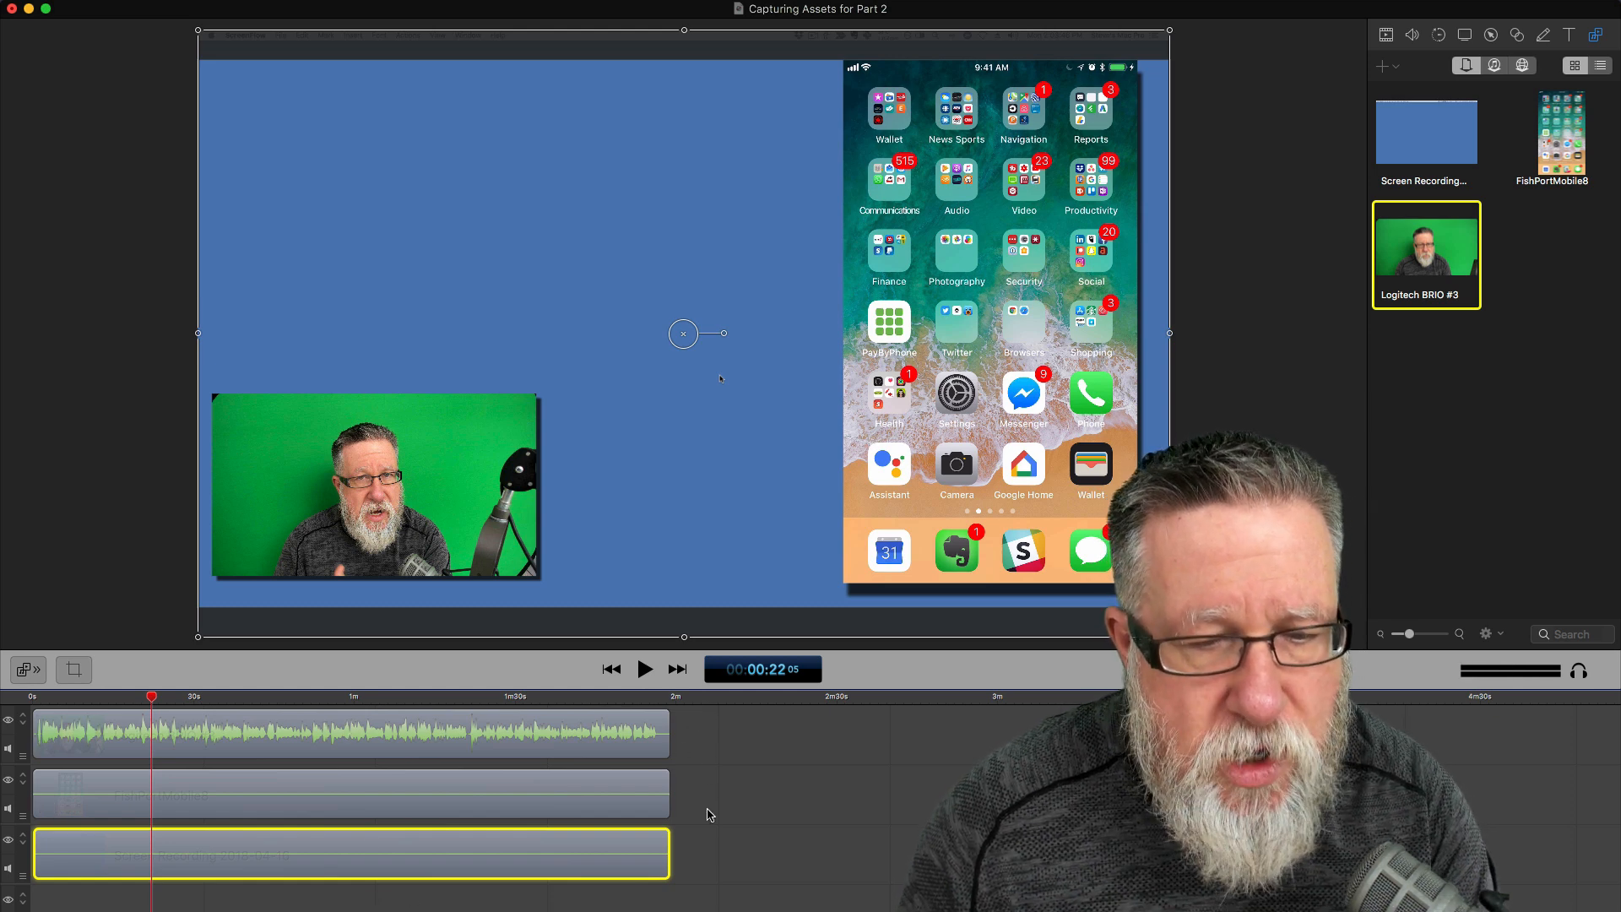
{"action": "mouse_move", "coordinate": [692, 726]}
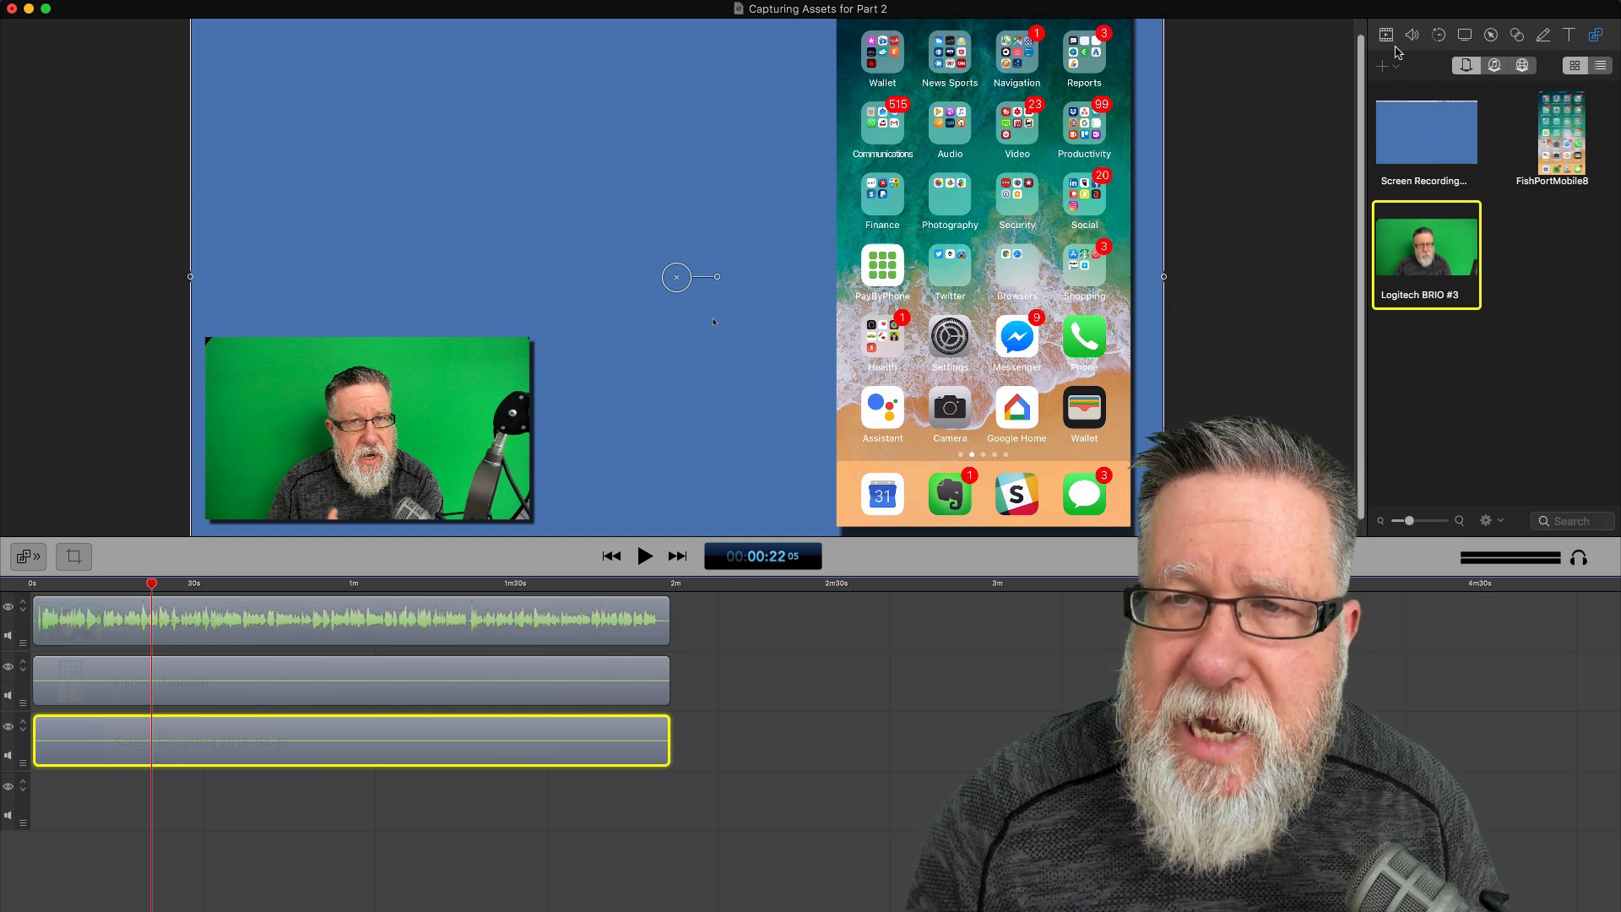
Step: Show the Video properties of the selected clip at 100% scale and zero position
{"action": "left_click", "coordinate": [1386, 34]}
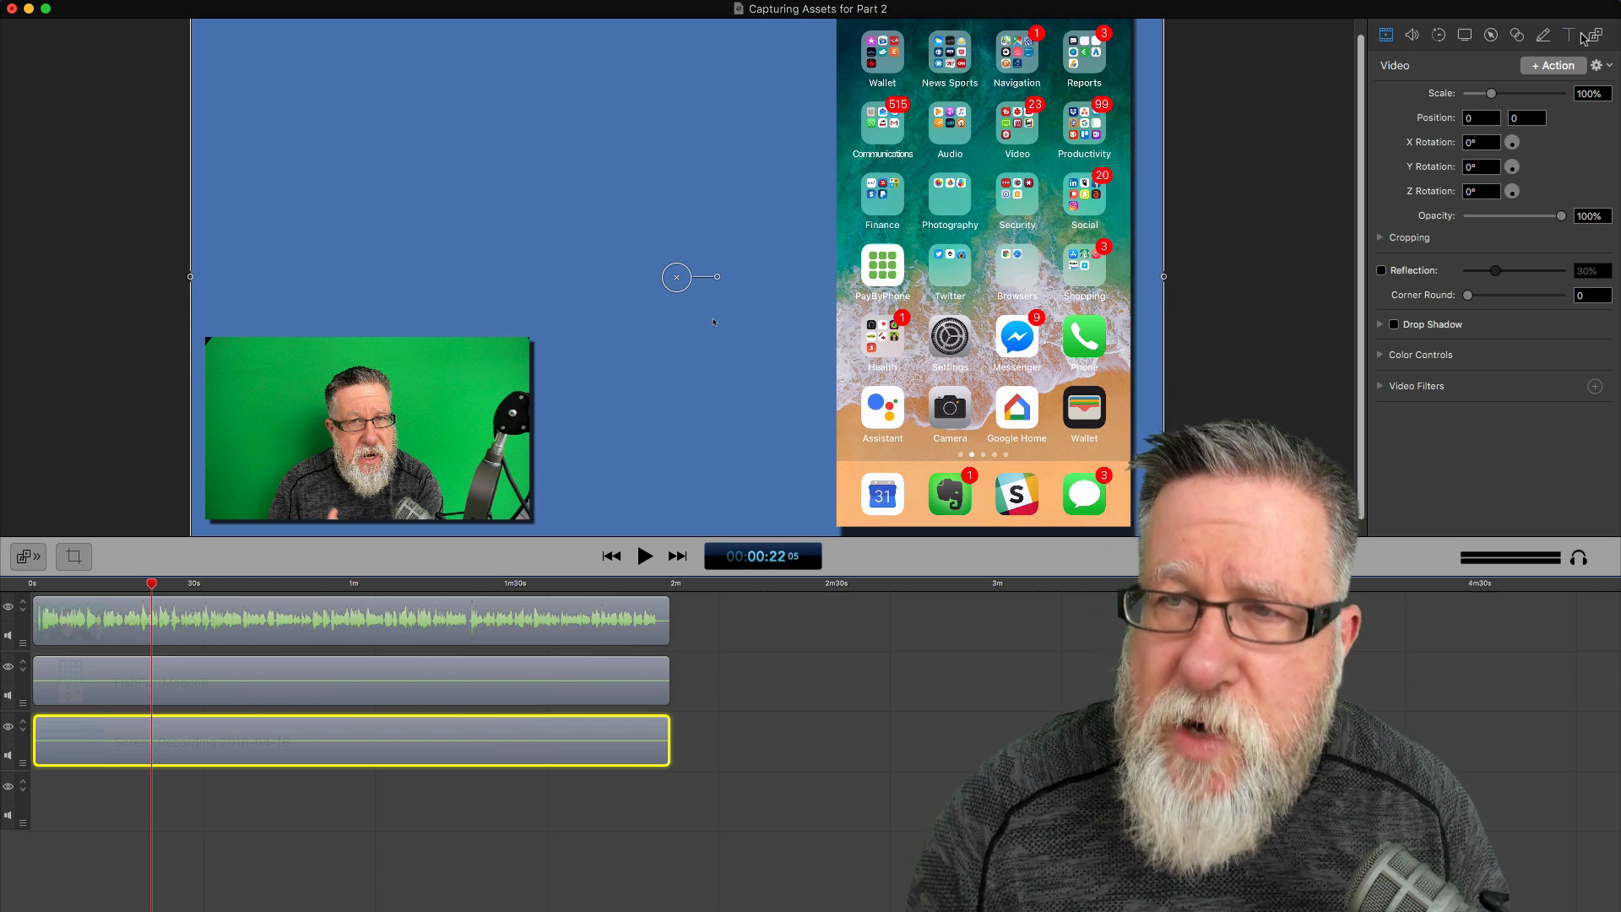
Step: Select the Logitech BRIO webcam clip, shown at 85% scale, position 139, −49
{"action": "left_click", "coordinate": [1586, 32]}
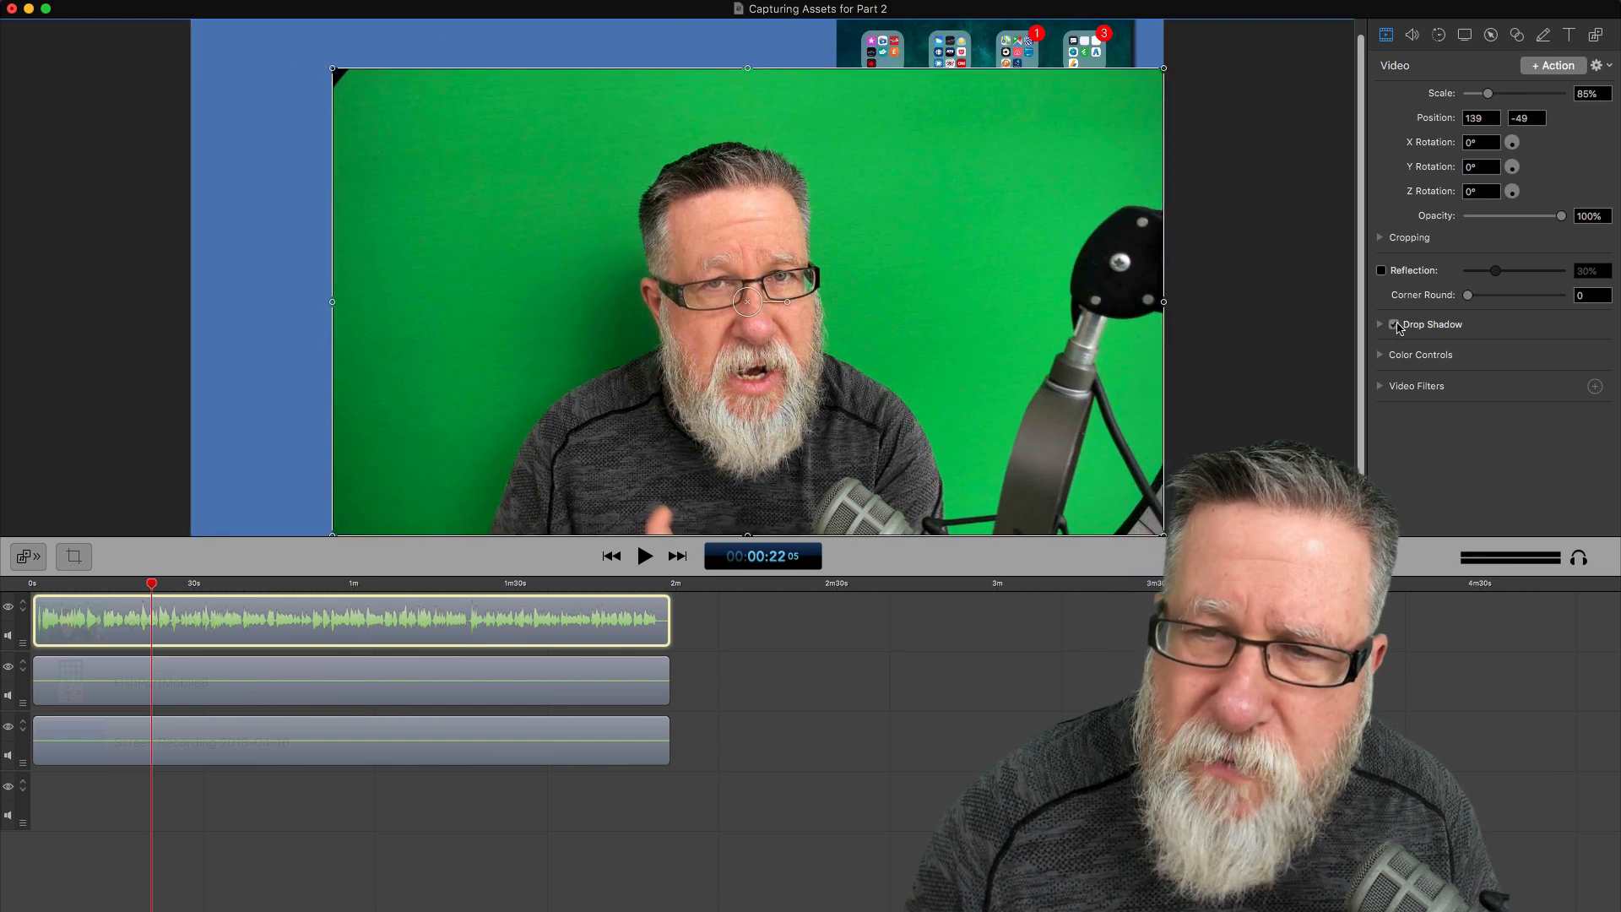
Step: Add a Chroma Key video filter to remove the webcam's green background
{"action": "left_click", "coordinate": [1395, 324]}
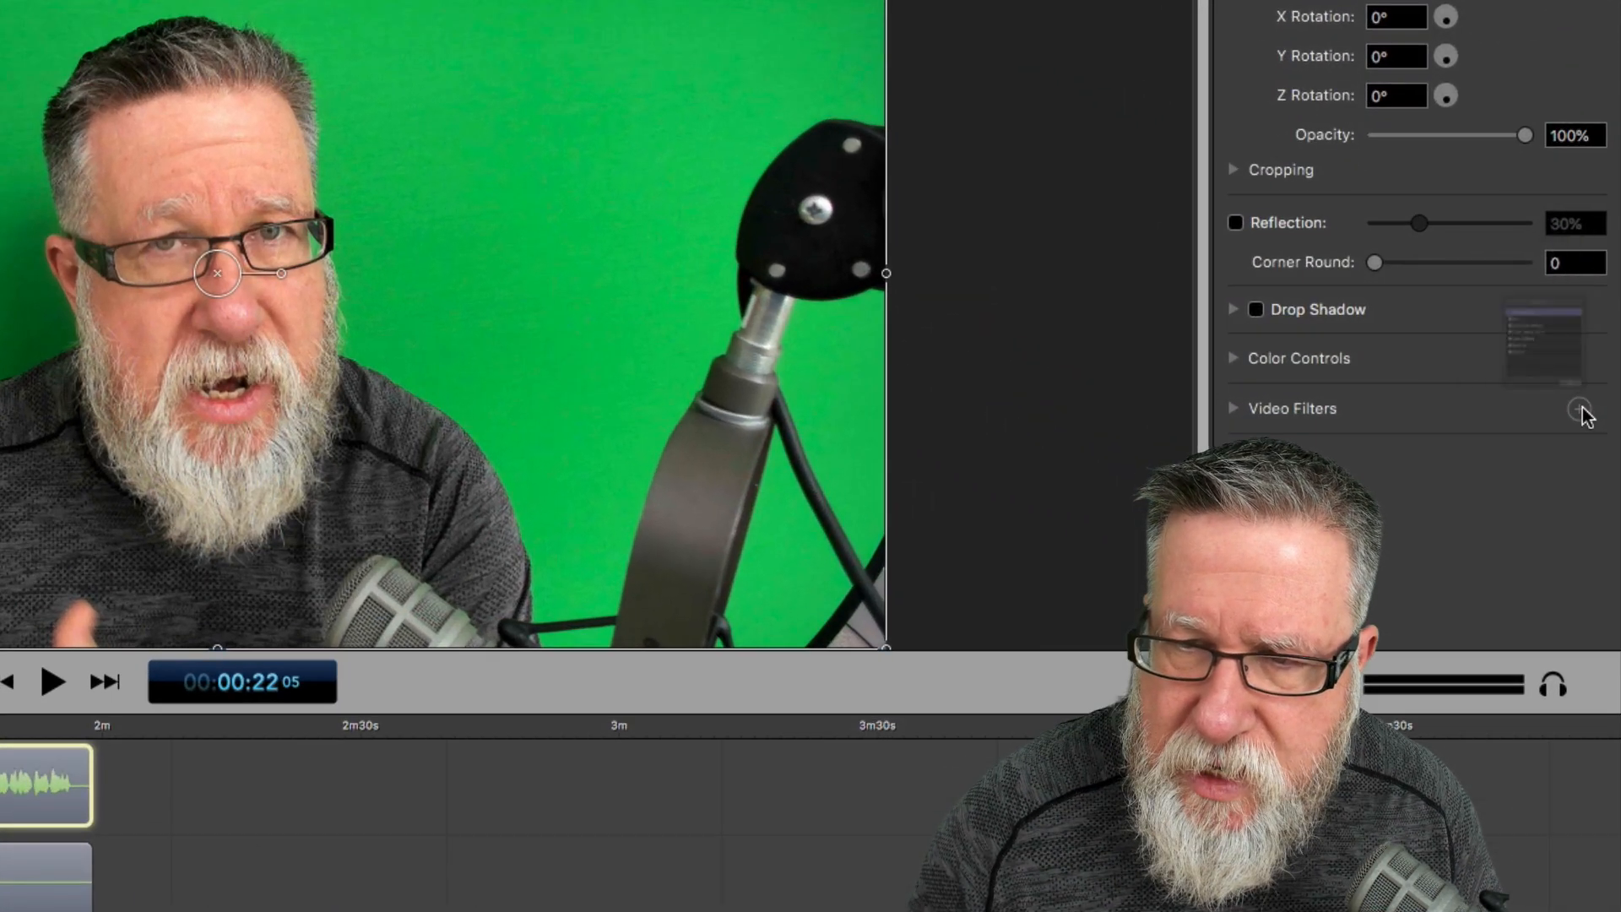
{"action": "left_click", "coordinate": [1577, 409]}
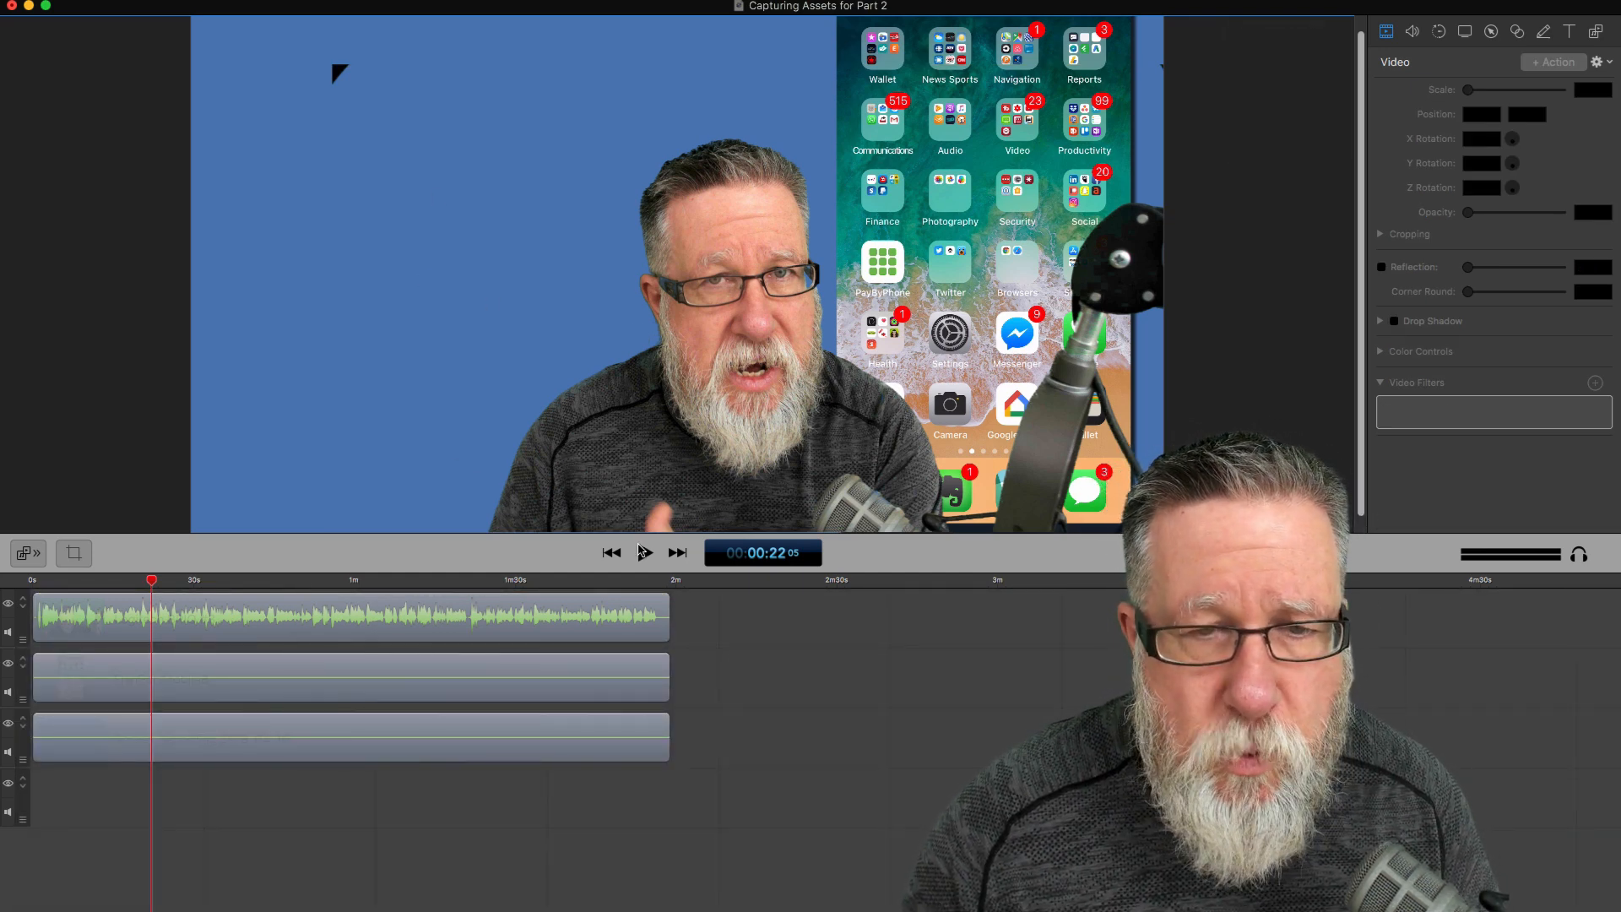
{"action": "mouse_move", "coordinate": [643, 552]}
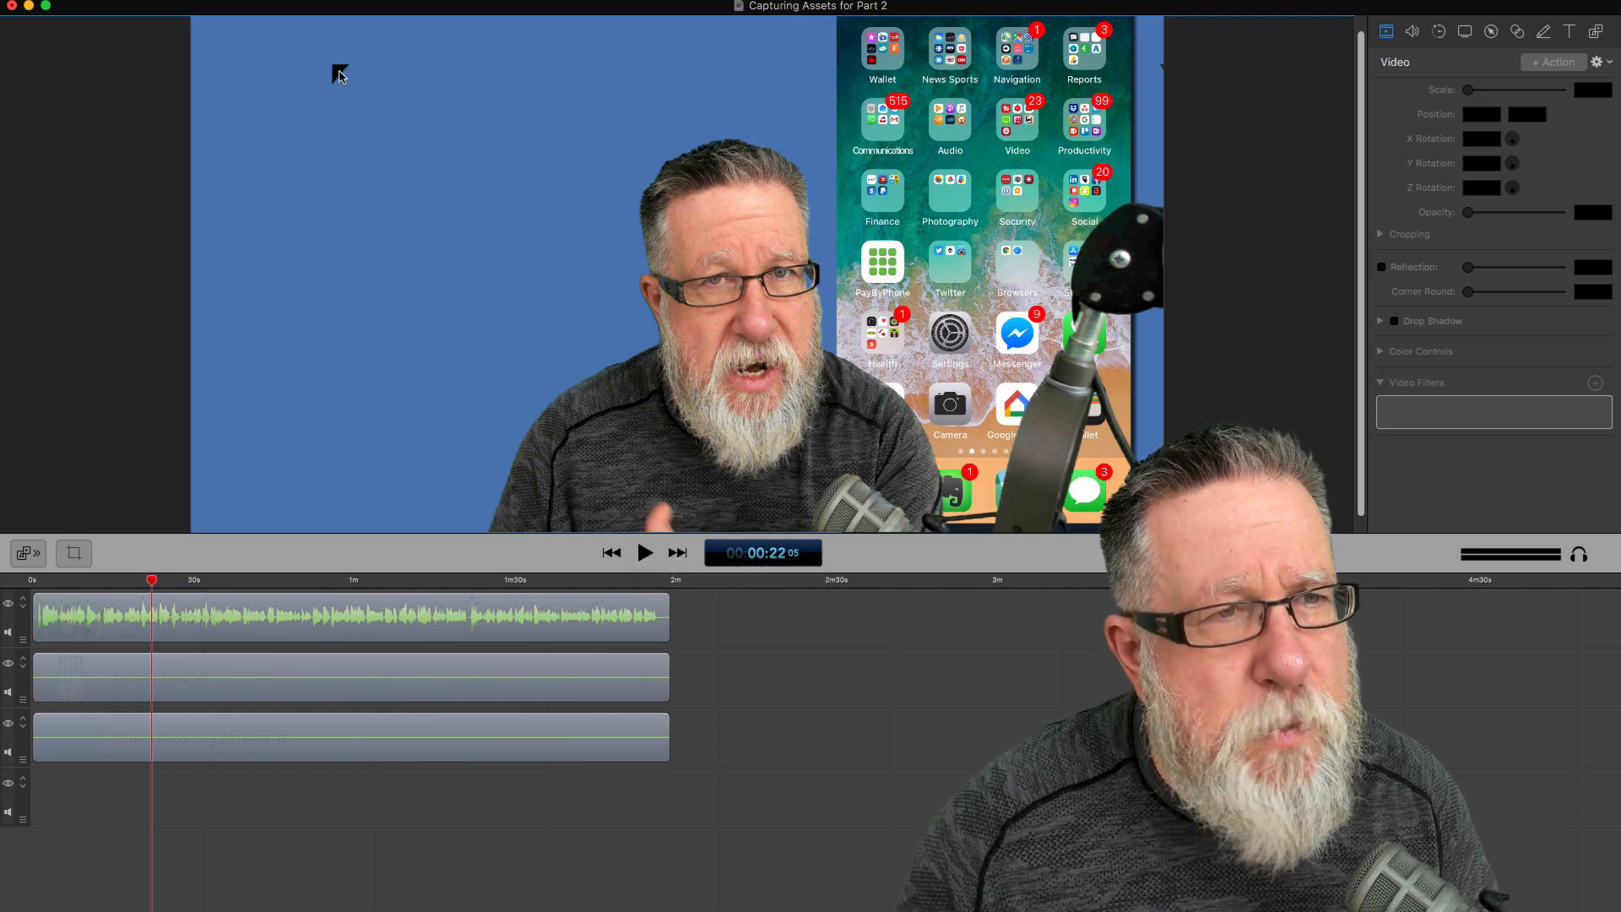
{"action": "mouse_move", "coordinate": [930, 261]}
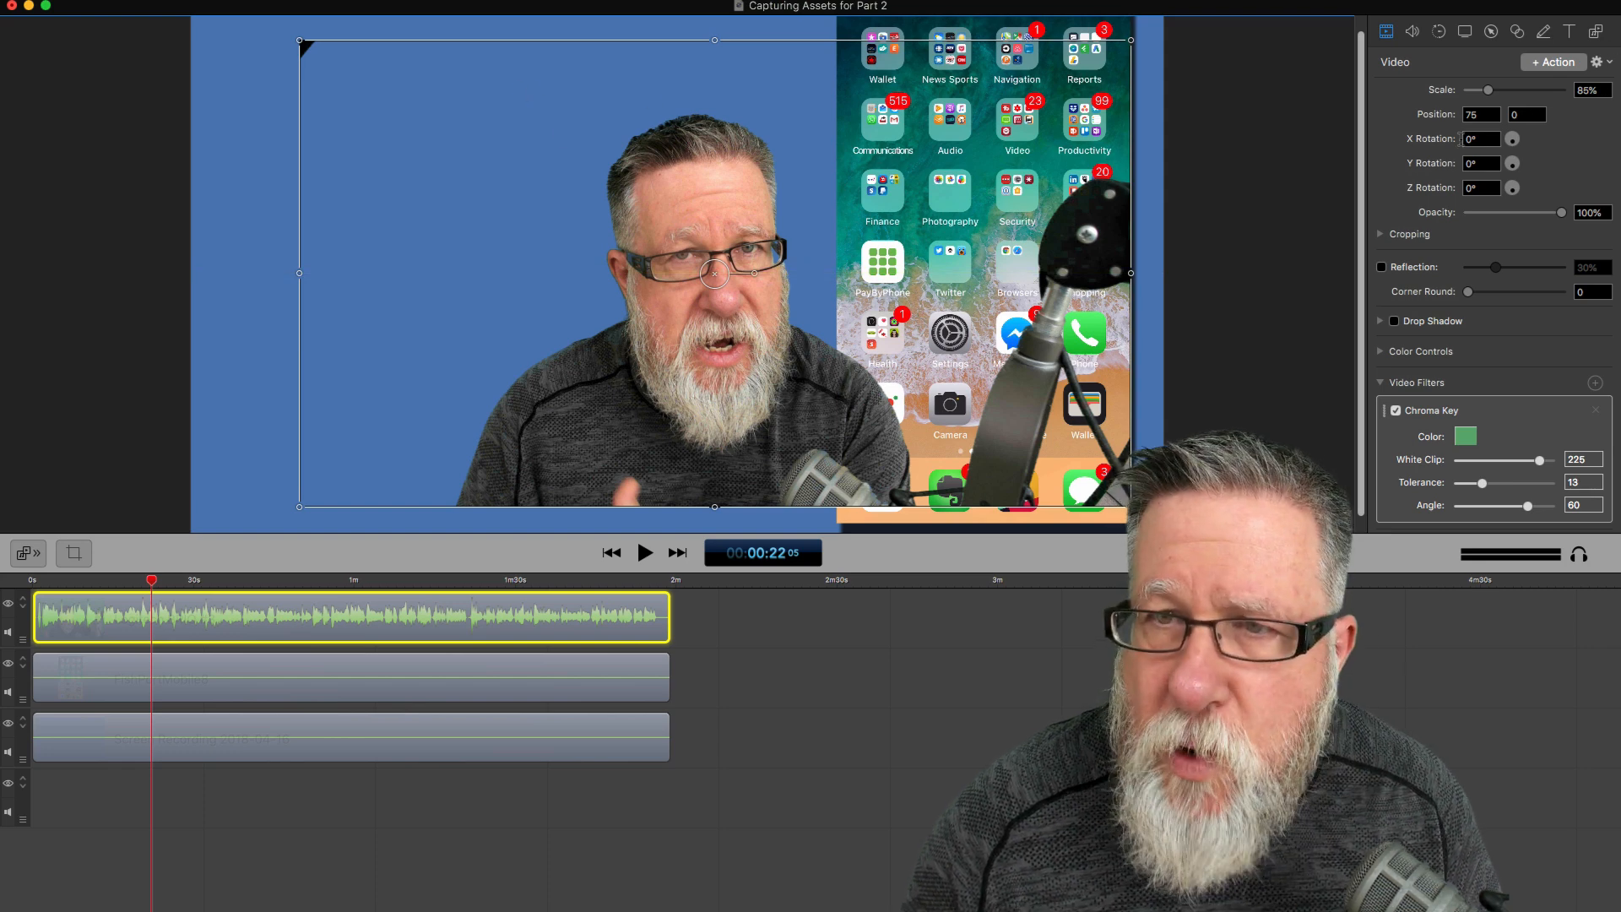
Step: Crop the webcam clip 134 on the left and 43 on the right, positioned at 215, −50
{"action": "left_click", "coordinate": [1380, 233]}
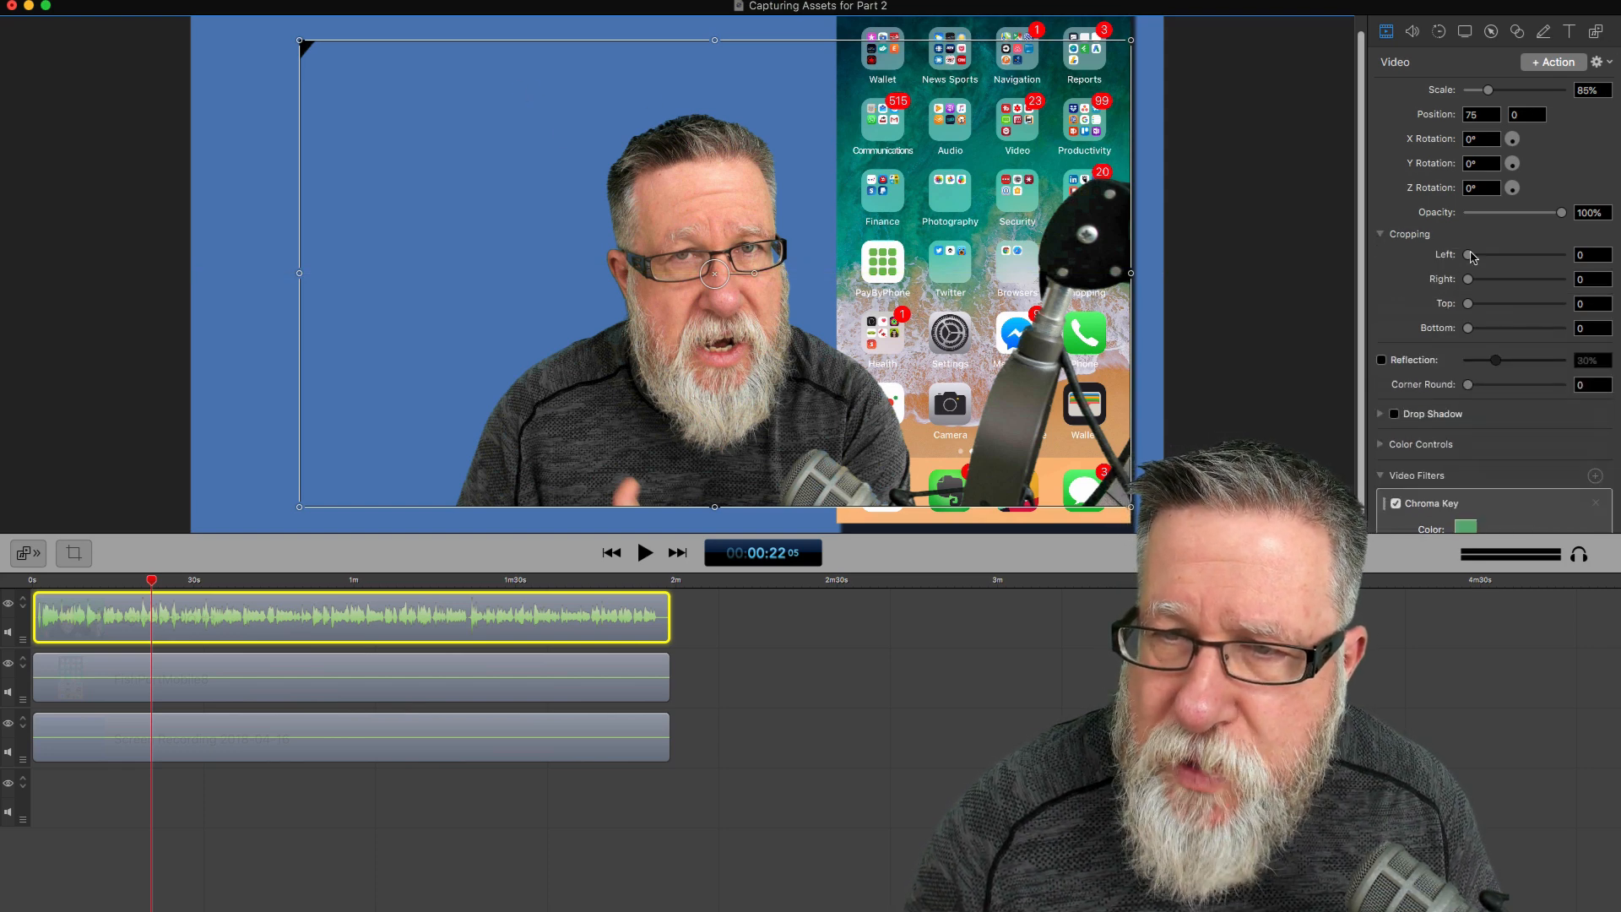
{"action": "left_click_drag", "start_coordinate": [1465, 255], "coordinate": [1515, 255]}
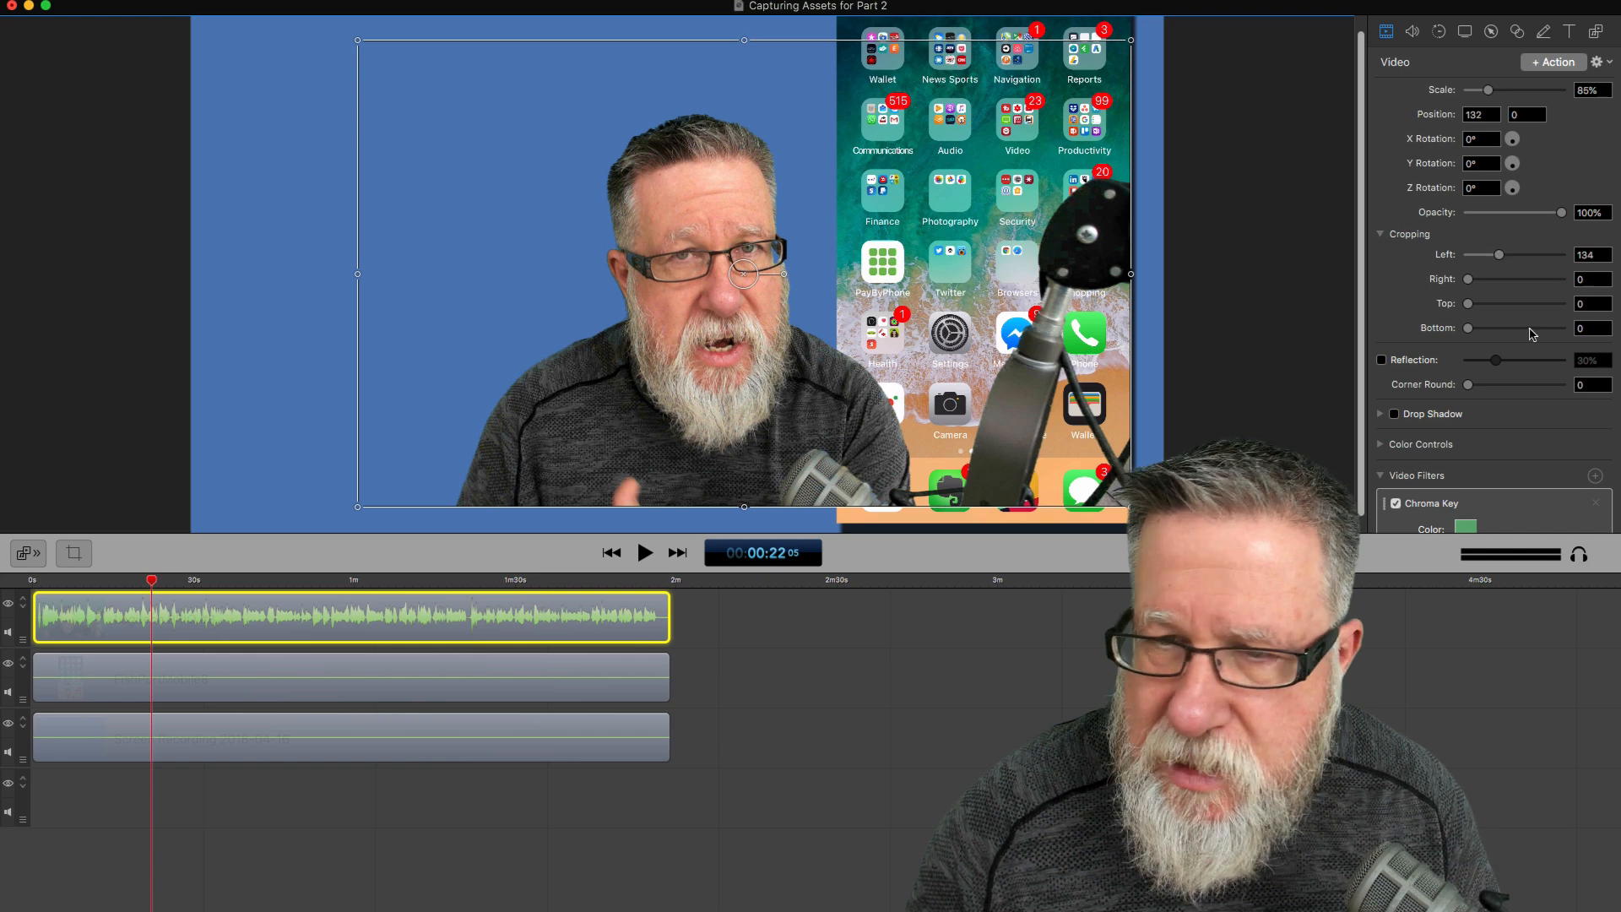
{"action": "left_click_drag", "start_coordinate": [1468, 279], "coordinate": [1480, 279]}
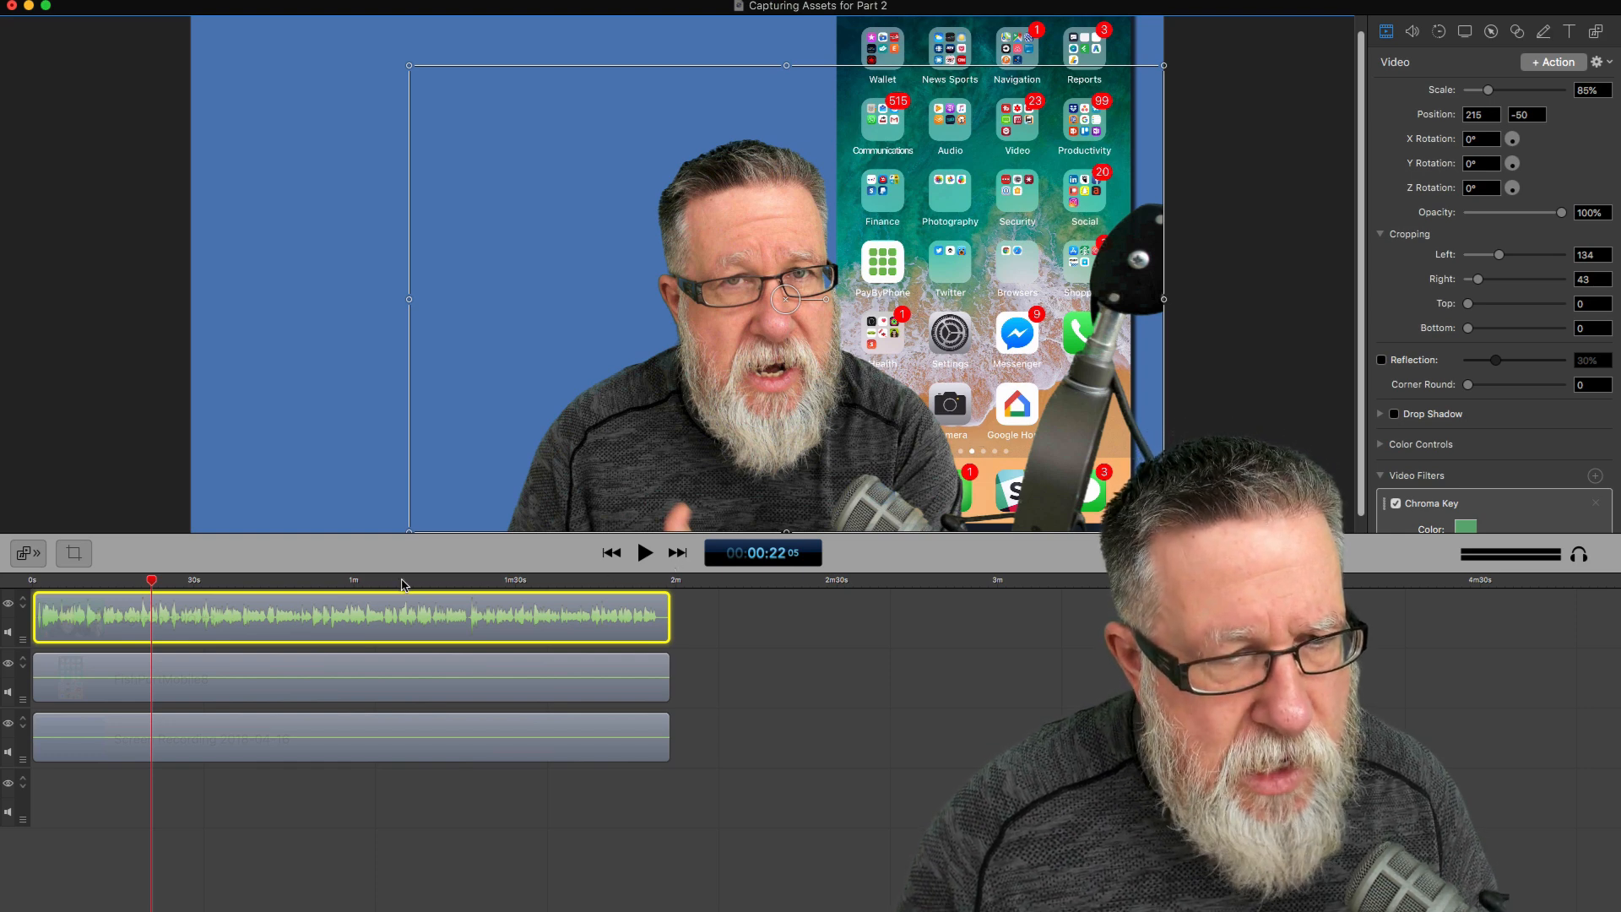
Step: Move the playhead to about 1:05, where the Google Keep page appears
{"action": "left_click", "coordinate": [341, 581]}
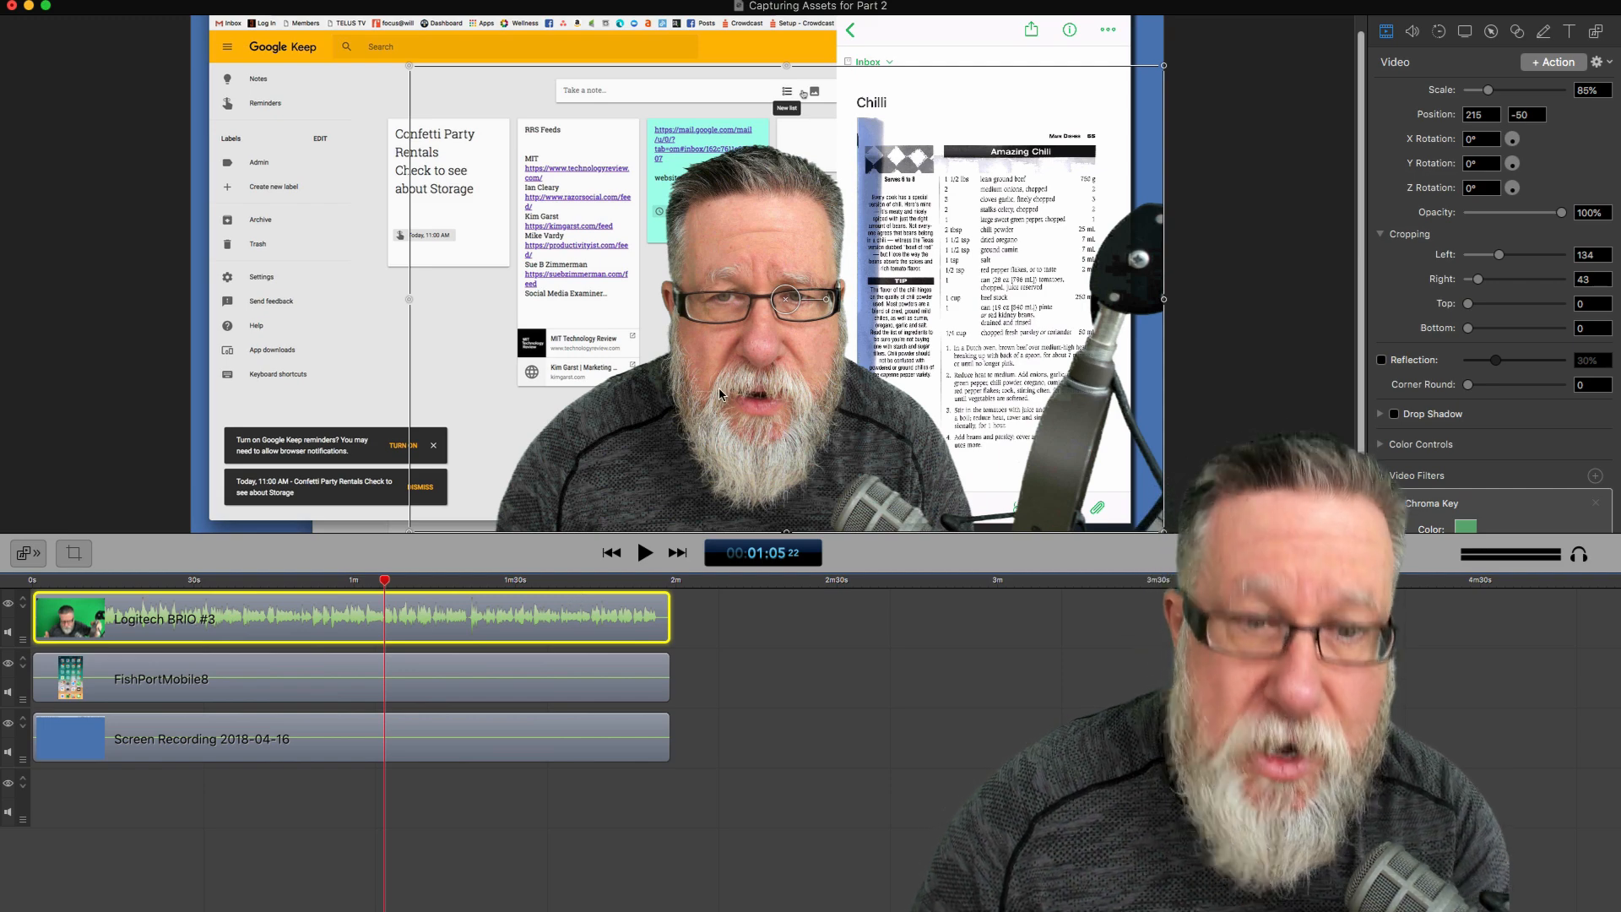
{"action": "left_click", "coordinate": [1394, 503]}
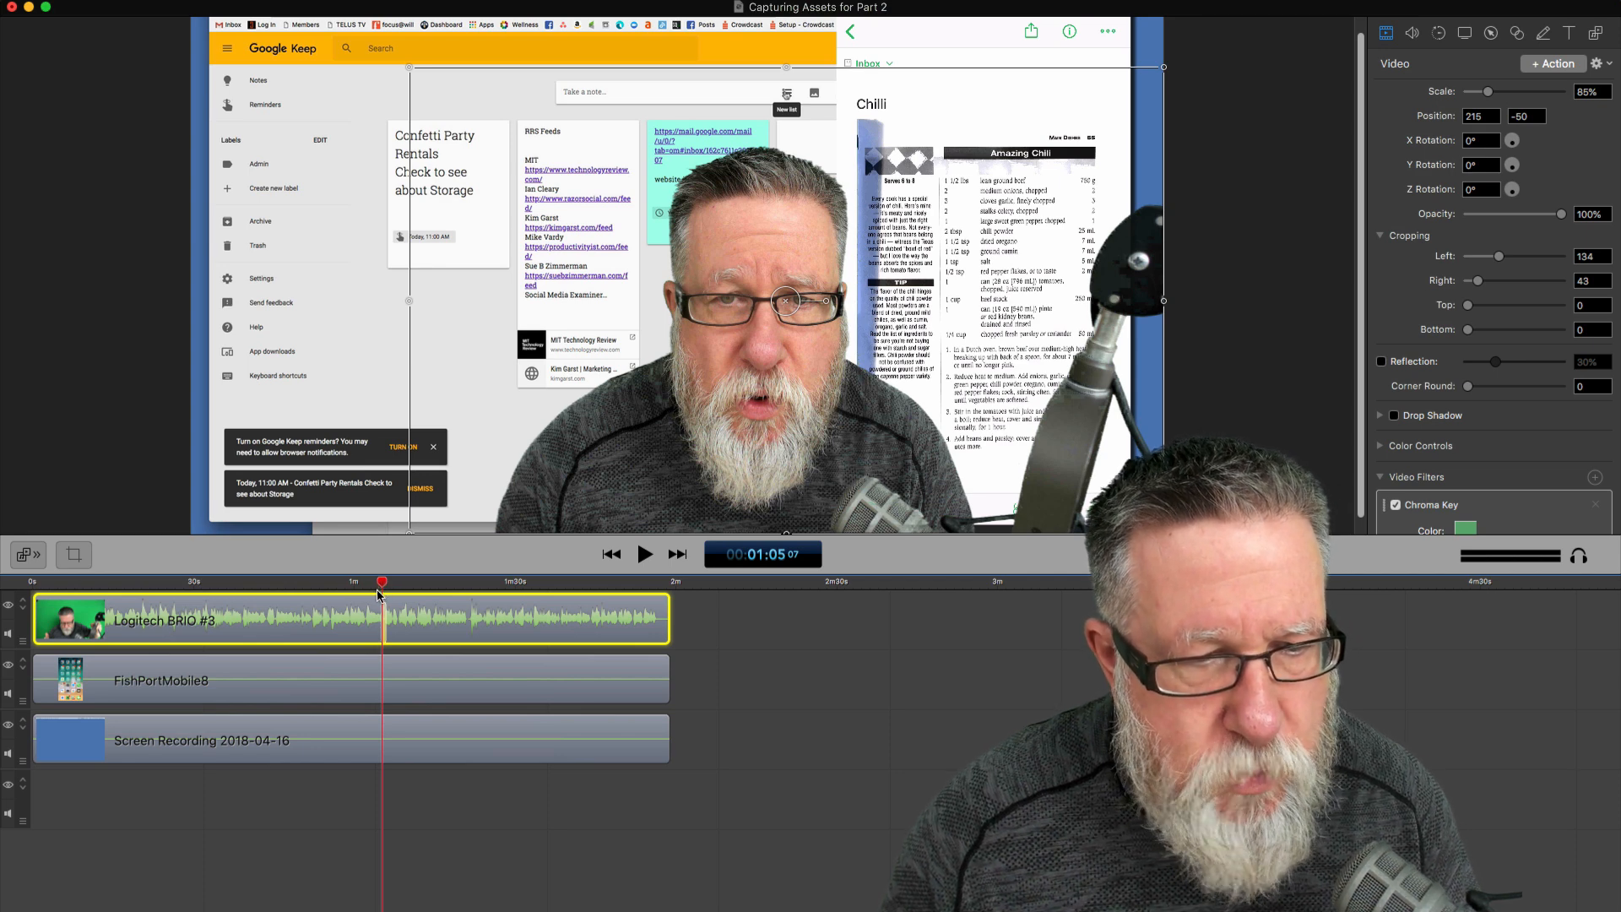
Step: Scale the Screen Recording clip to 208% at position −349, −517 via a video action
{"action": "left_click", "coordinate": [645, 554]}
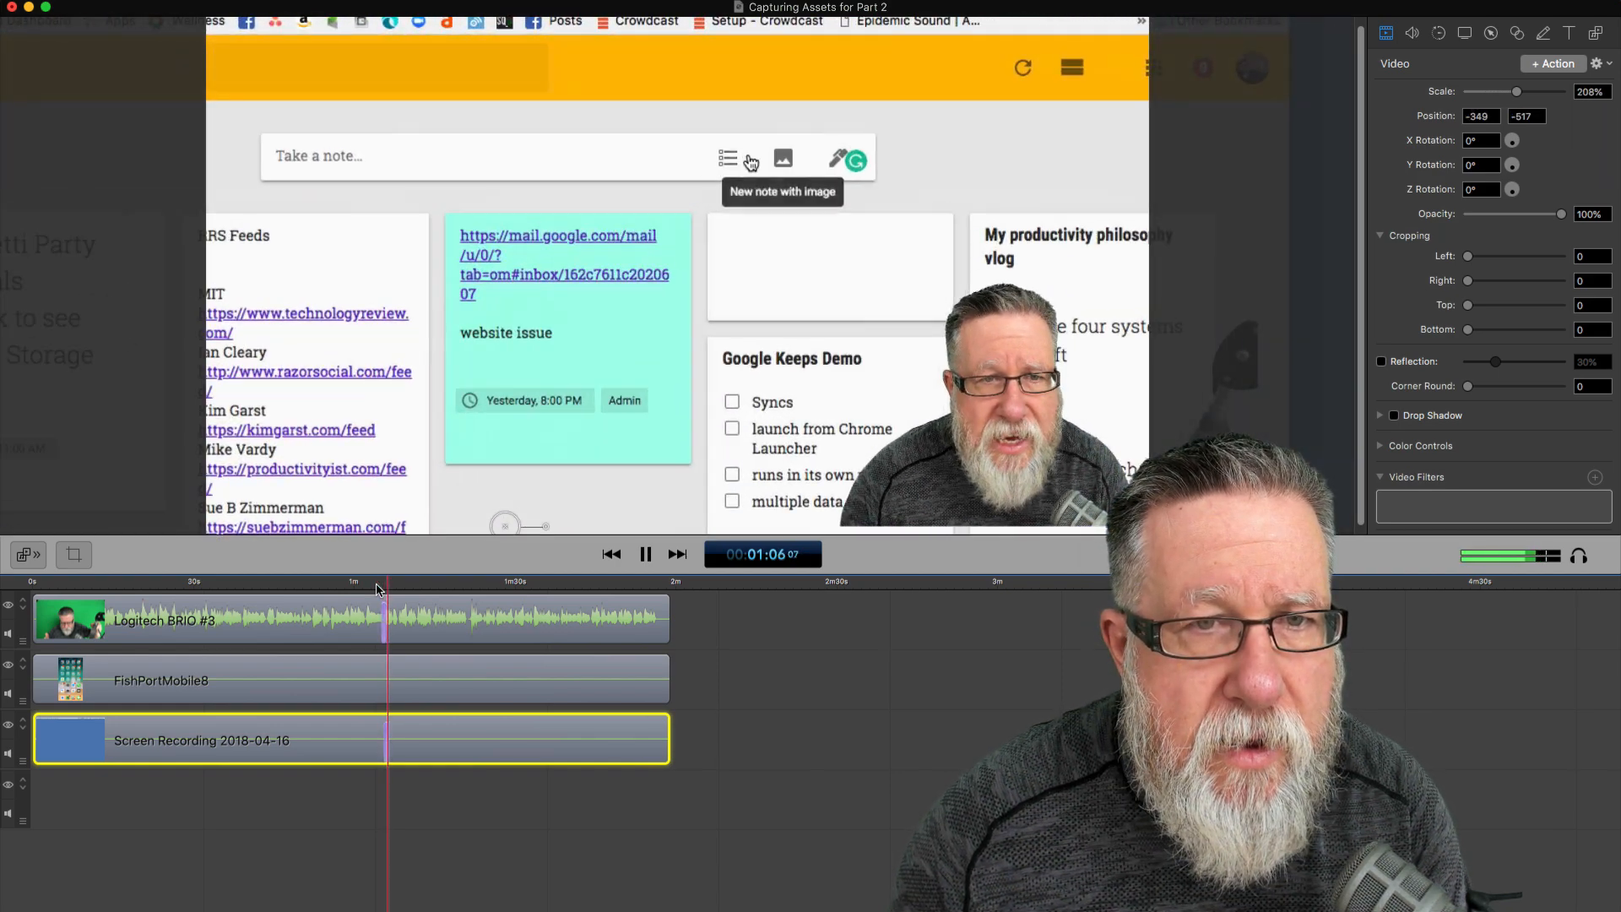
Step: Preview the zoomed-in recording, then switch to the How we Record Master project
{"action": "left_click", "coordinate": [728, 157]}
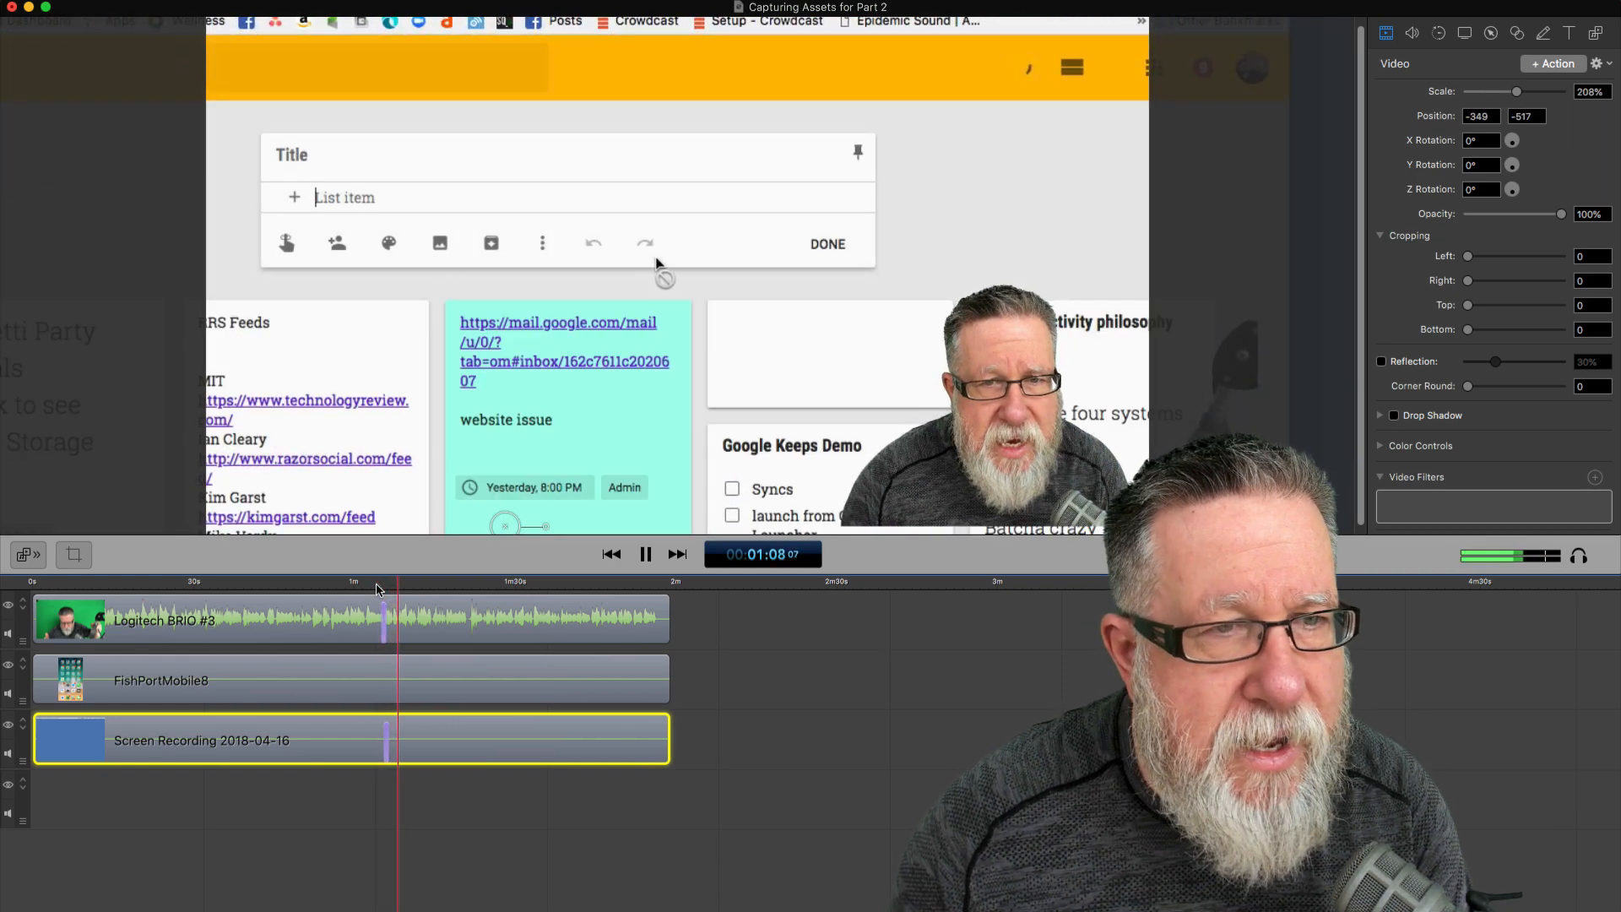
{"action": "left_click", "coordinate": [542, 244]}
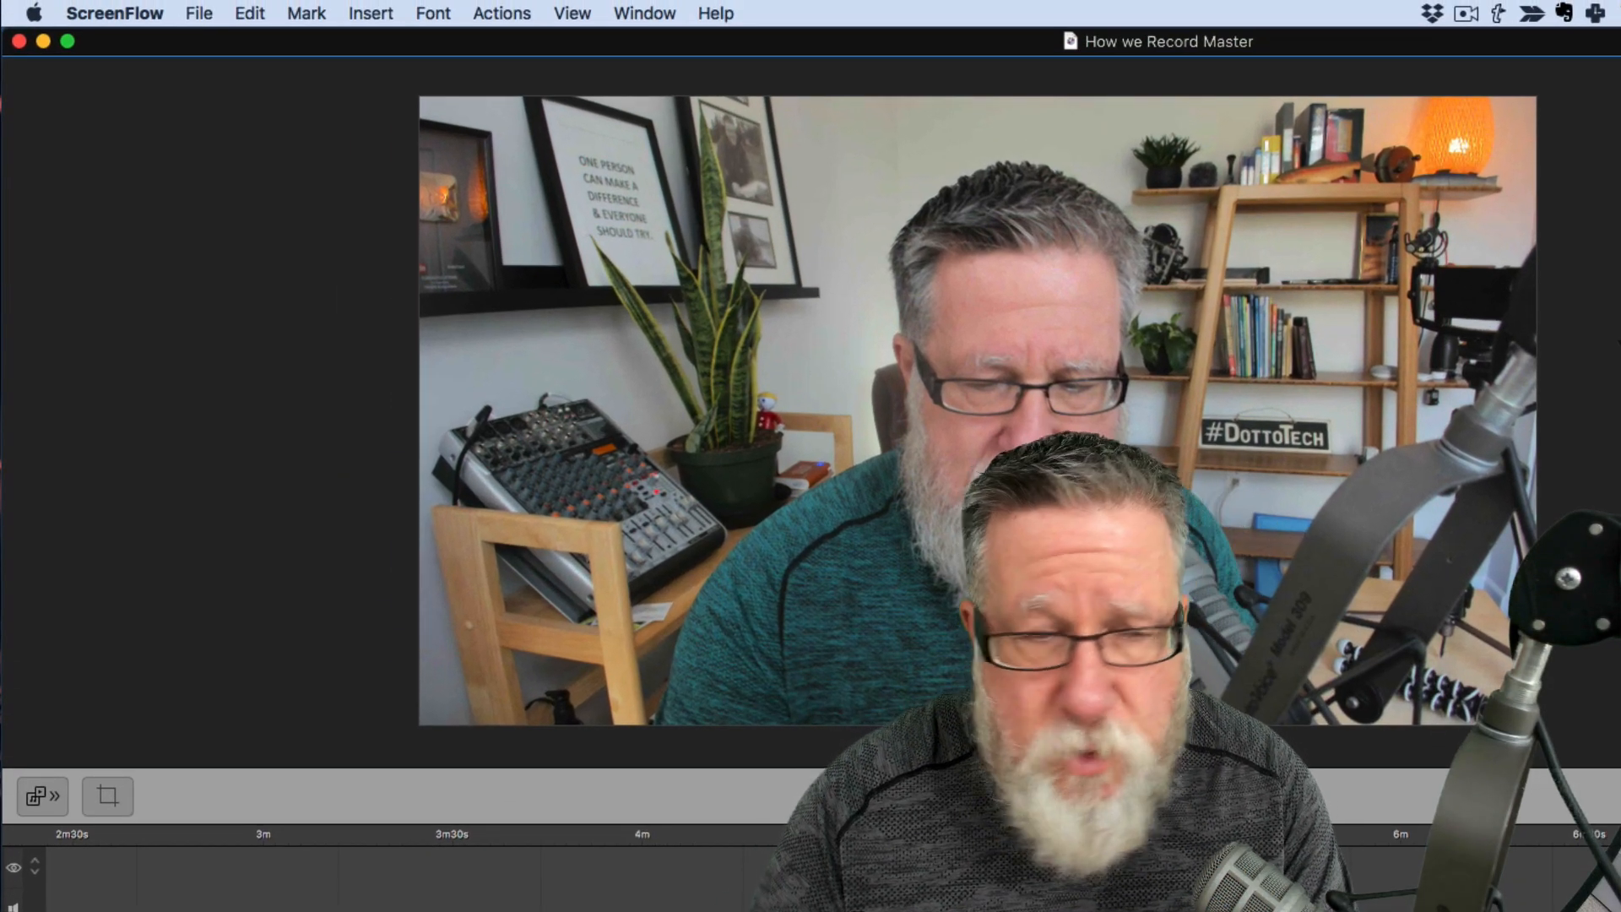
{"action": "left_click", "coordinate": [199, 14]}
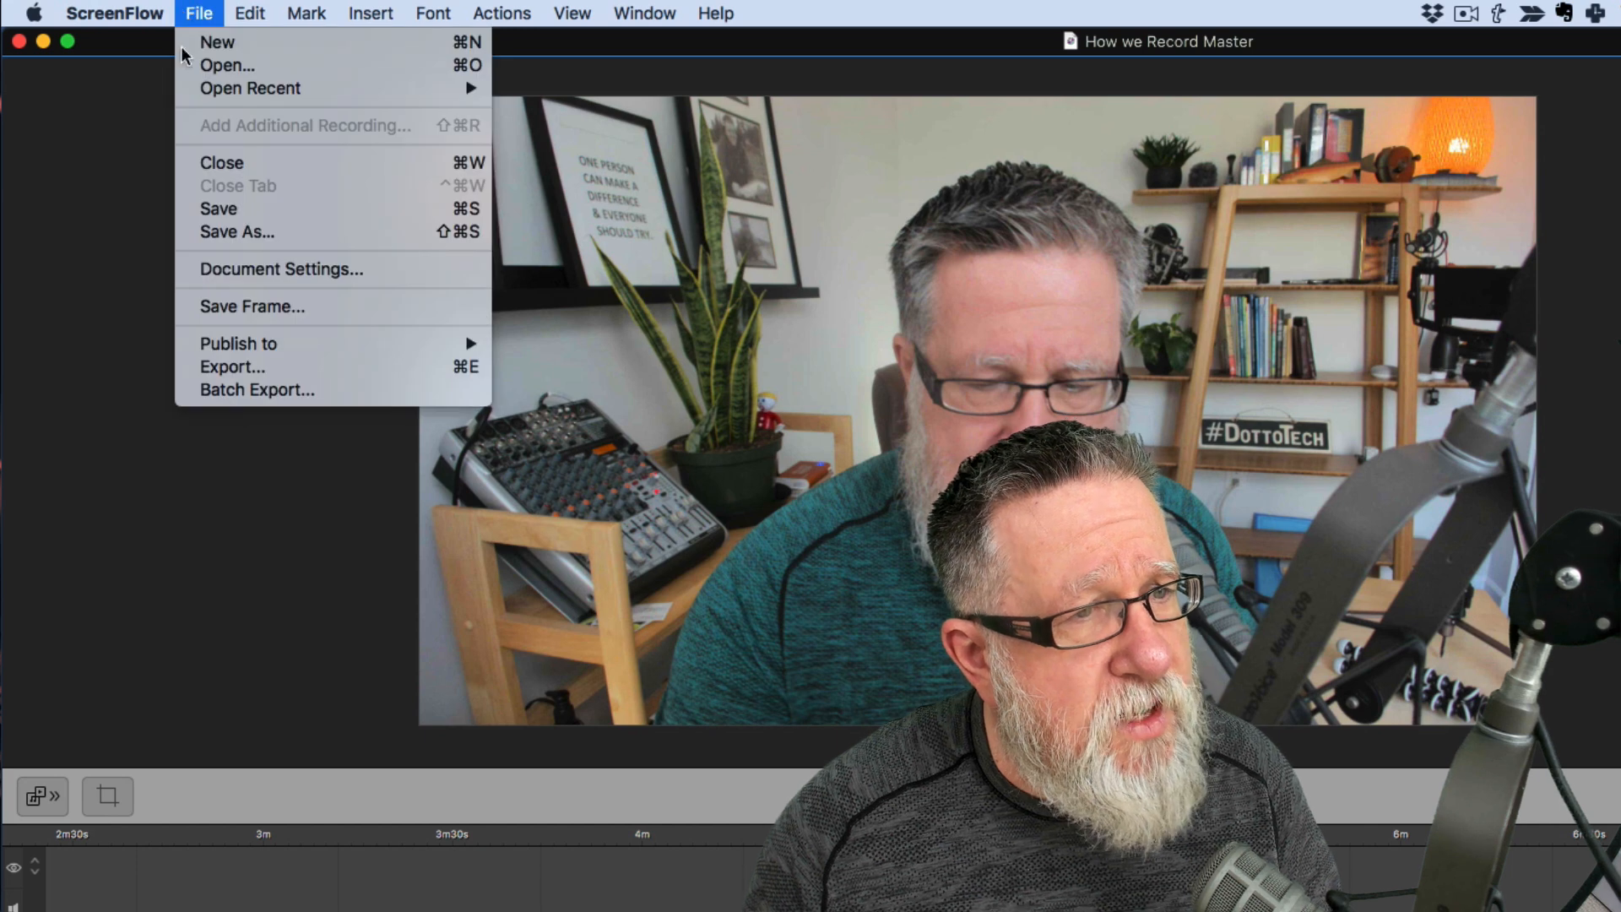
{"action": "mouse_move", "coordinate": [240, 344]}
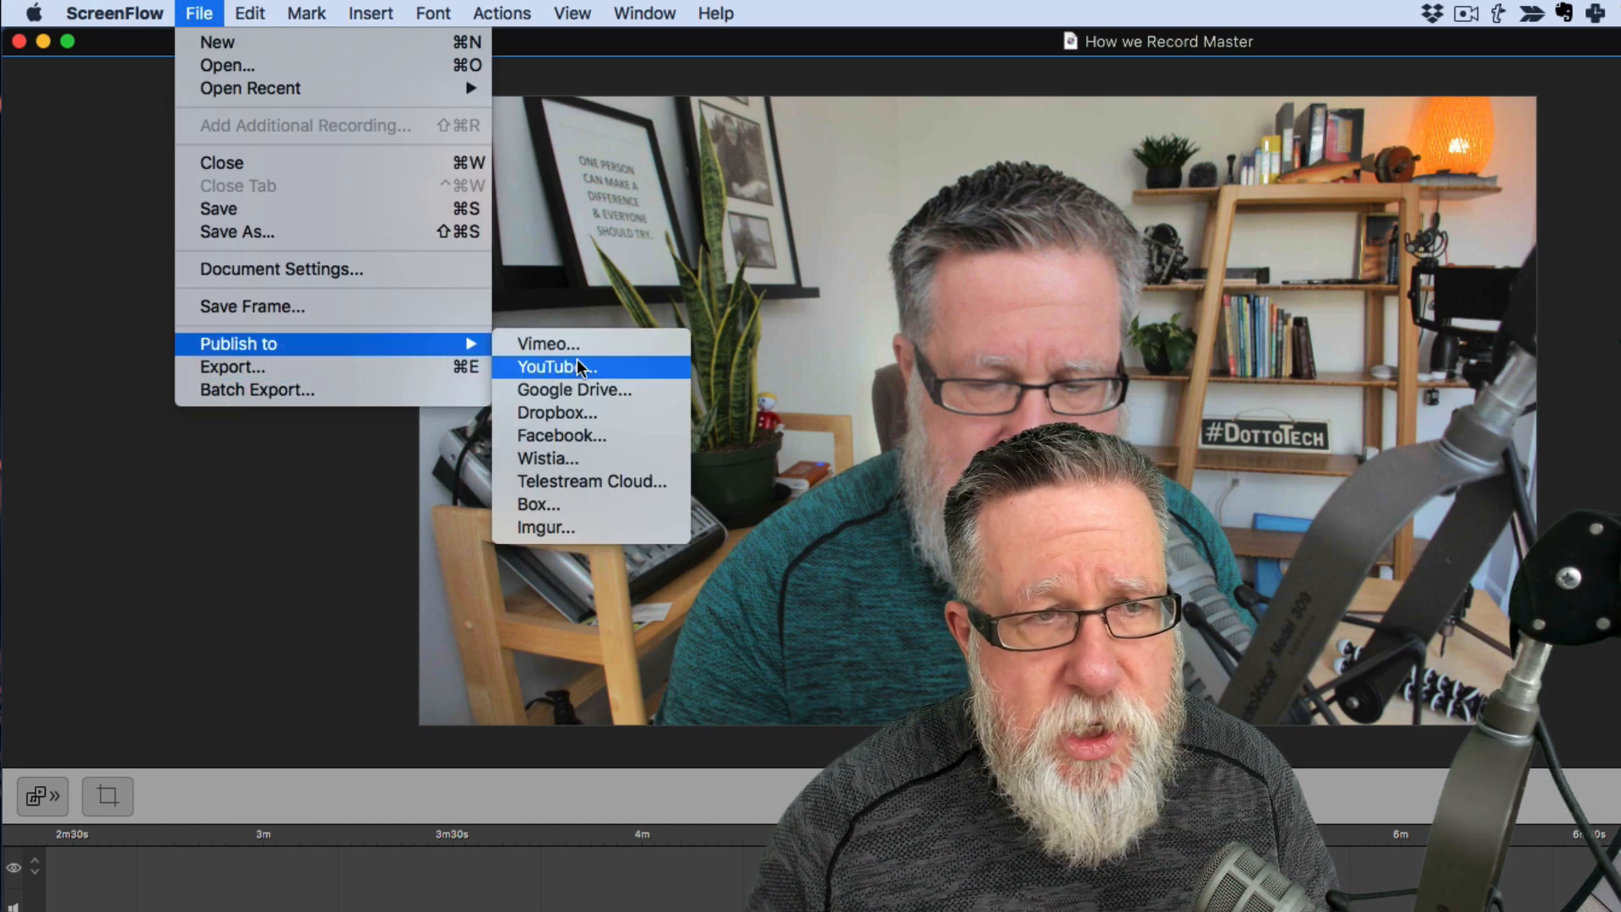
{"action": "mouse_move", "coordinate": [587, 490]}
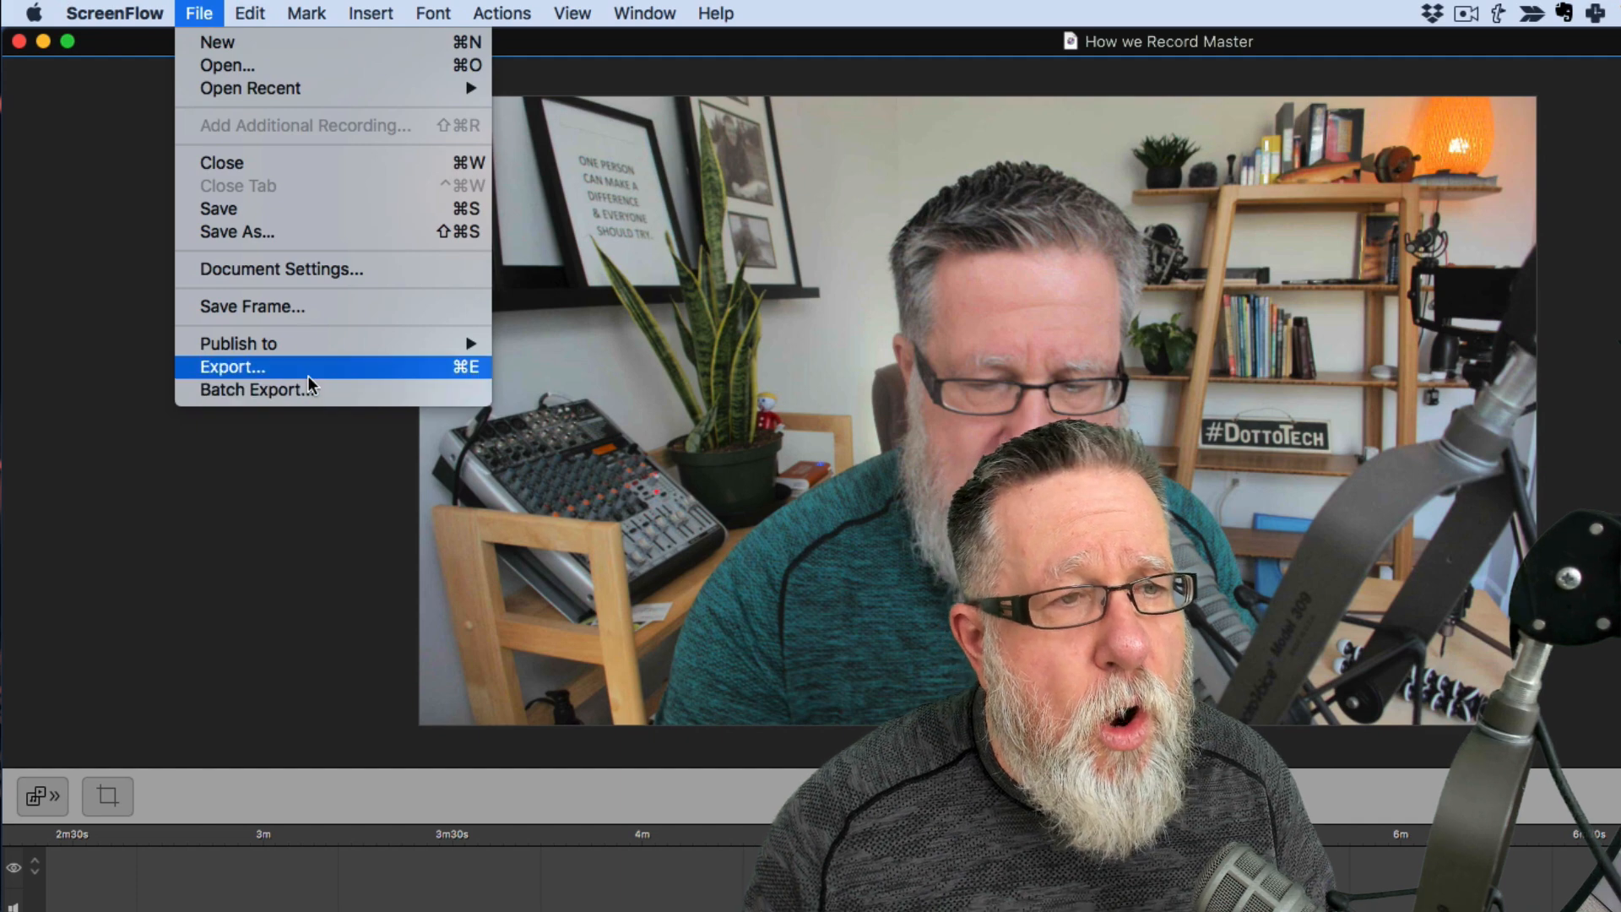
{"action": "left_click", "coordinate": [233, 367]}
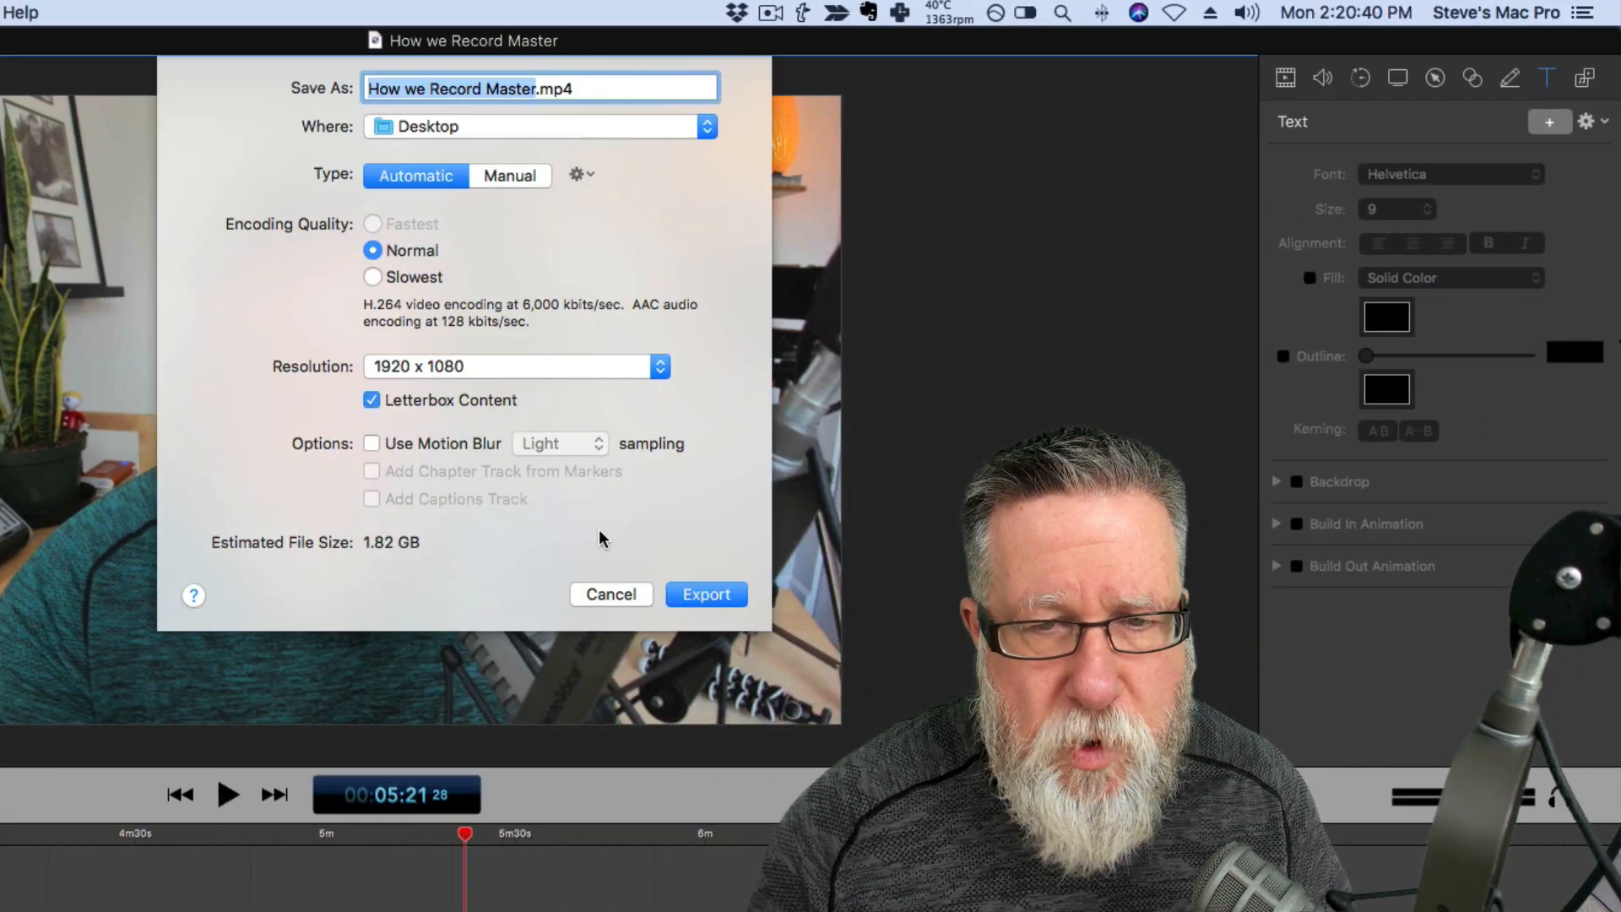
{"action": "left_click", "coordinate": [706, 595]}
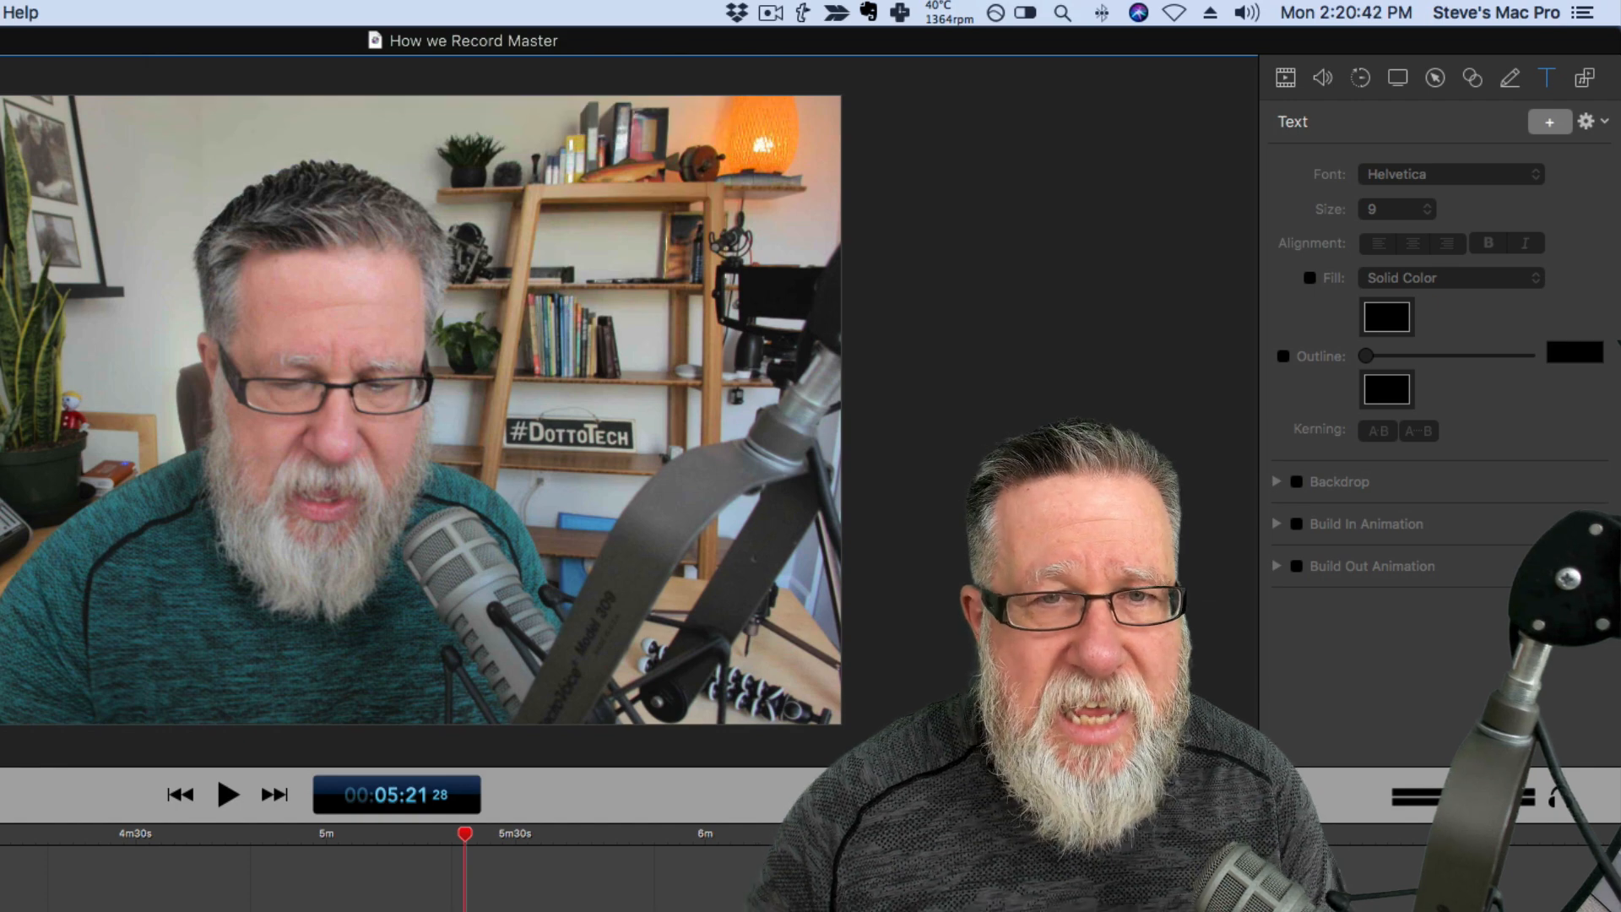